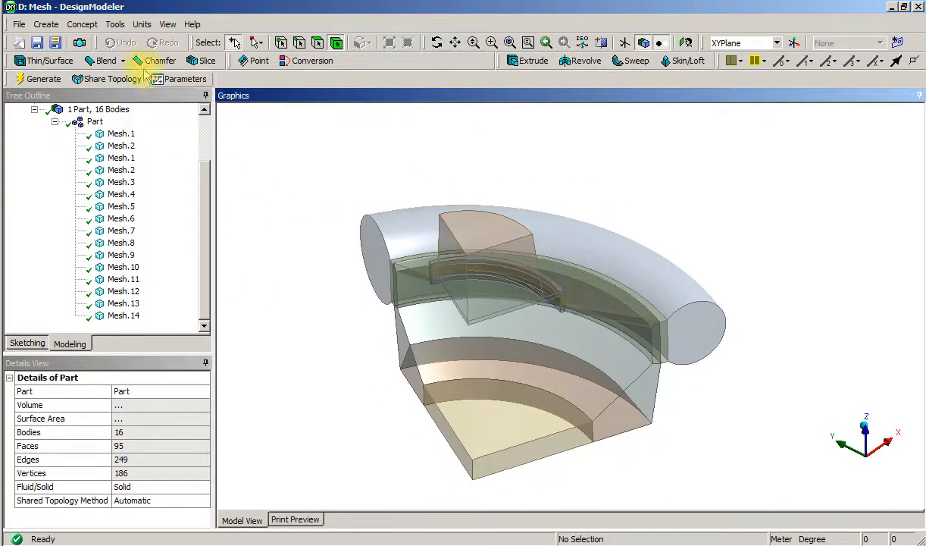
Export the impeller geometry from DesignModeler as a STEP (*.stp) file in user_files
left_click(18, 23)
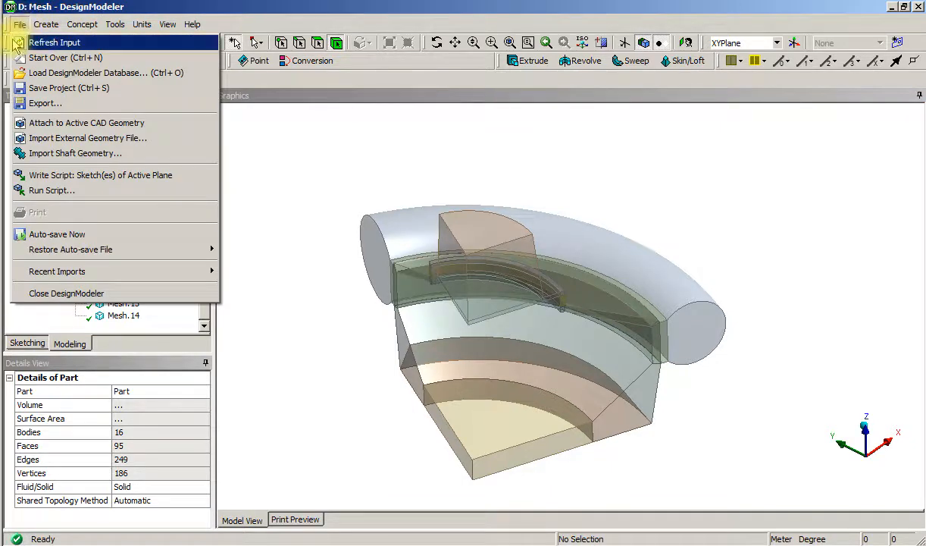
mouse_move(166, 110)
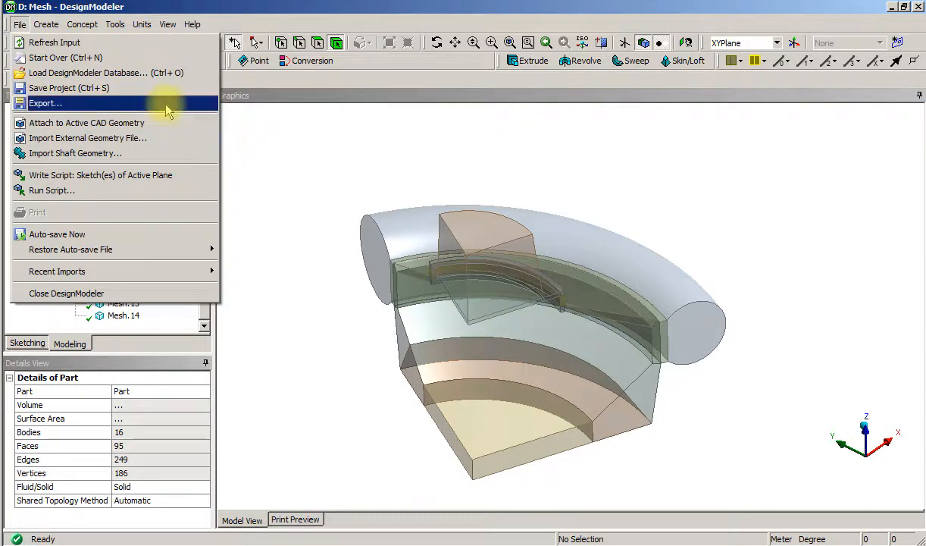
left_click(45, 102)
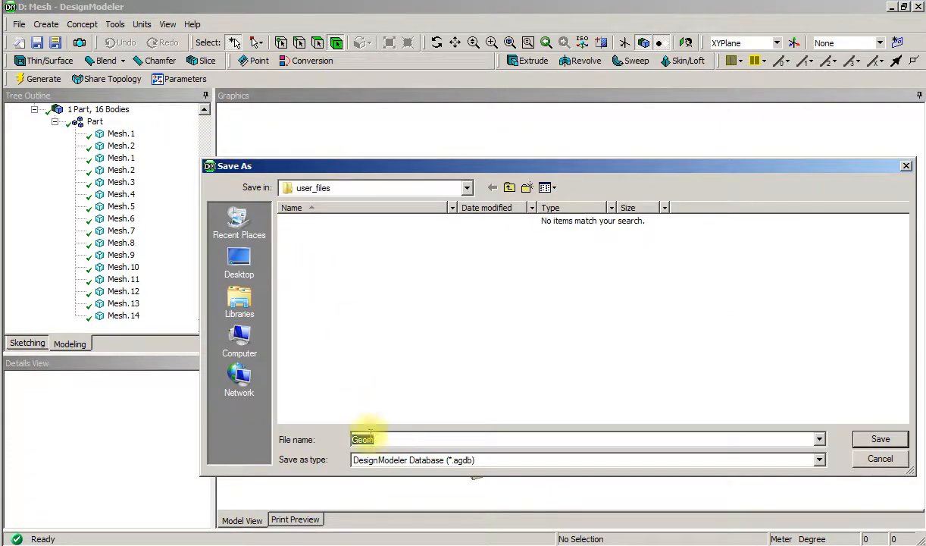
left_click(818, 461)
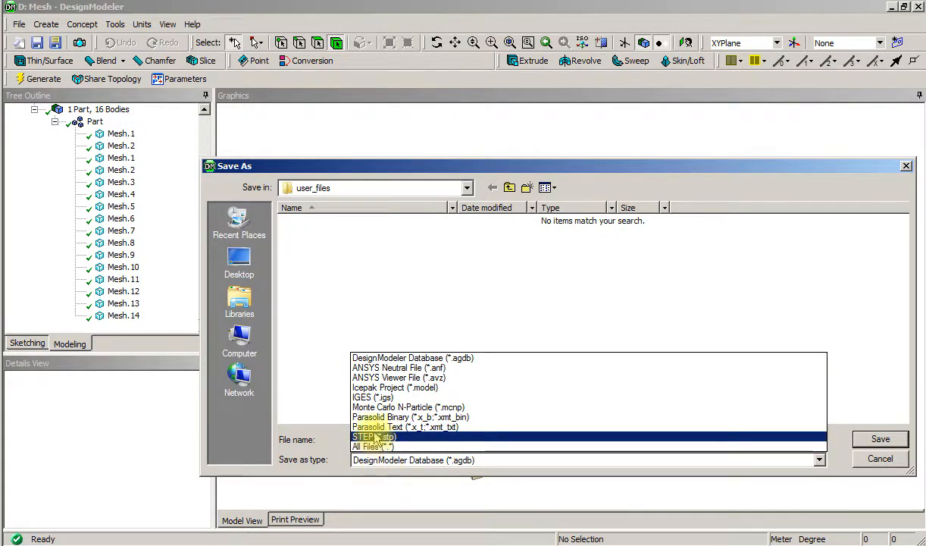
left_click(395, 417)
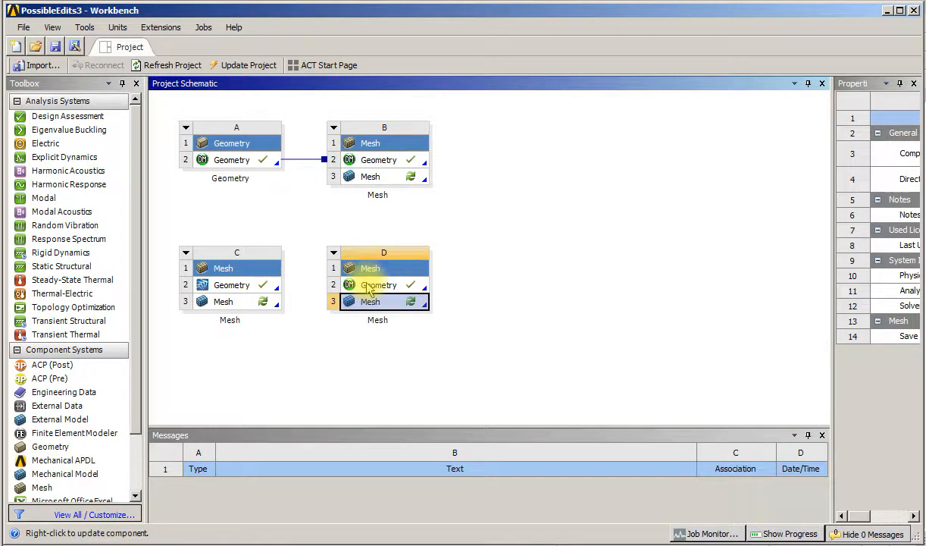
Bring up the actions for system D's Geometry cell to edit it in DesignModeler
right_click(377, 284)
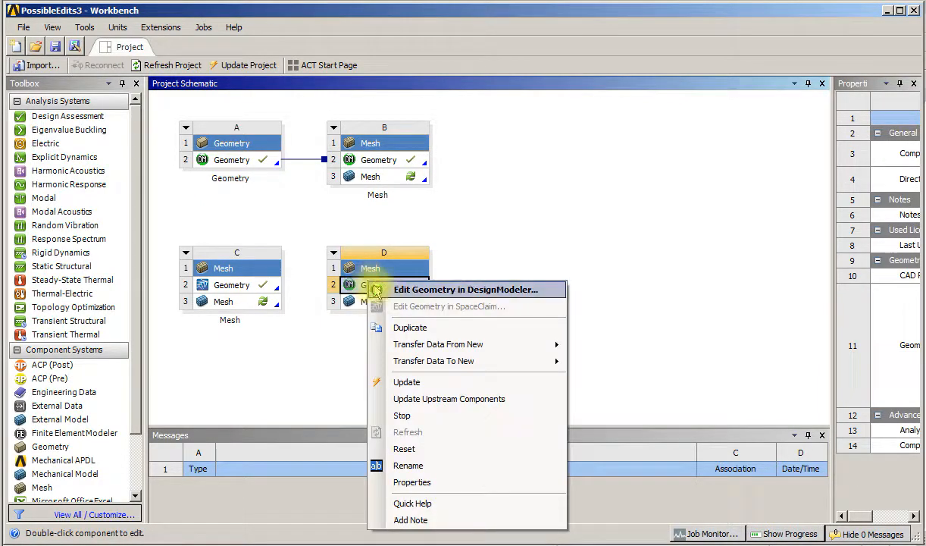
mouse_move(417, 300)
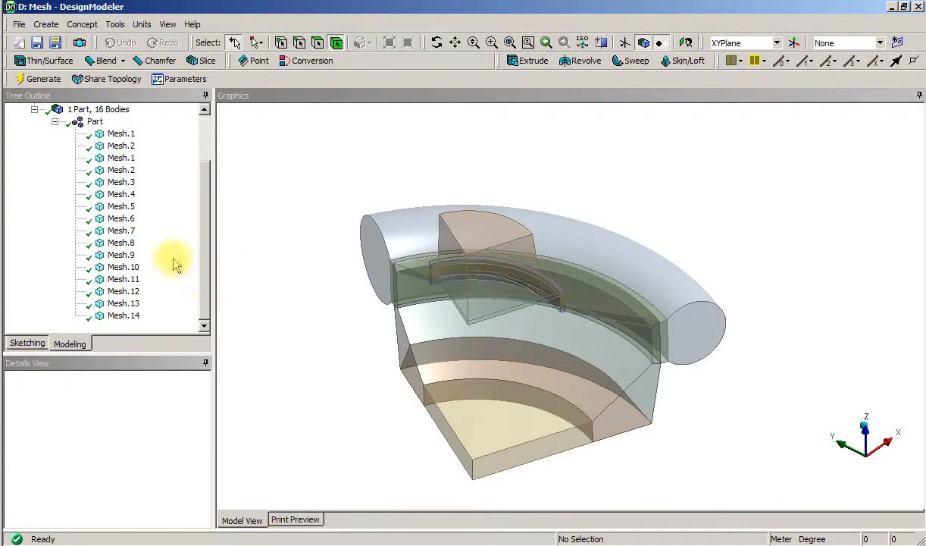
Inspect bodies Mesh.14, Mesh.13 and Mesh.12, then hide the small inner bodies
left_click(124, 315)
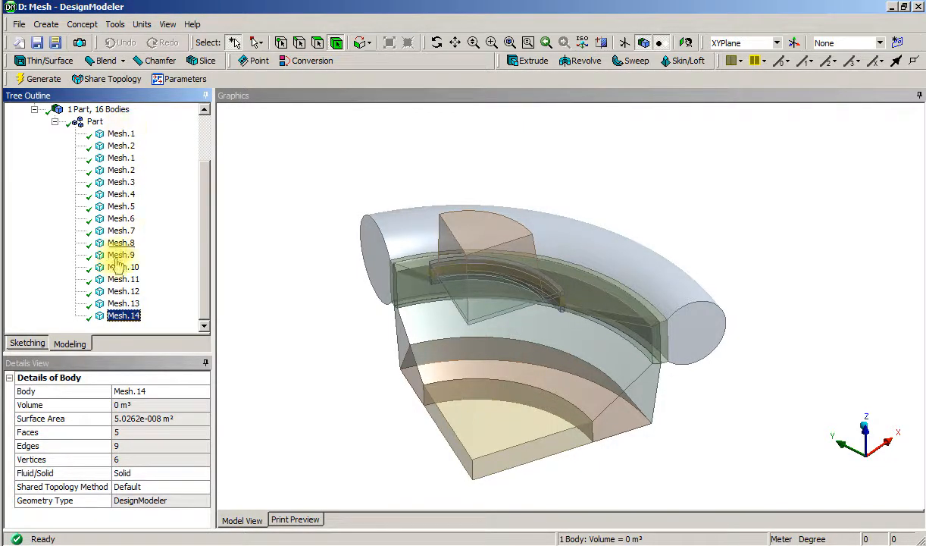
left_click(122, 302)
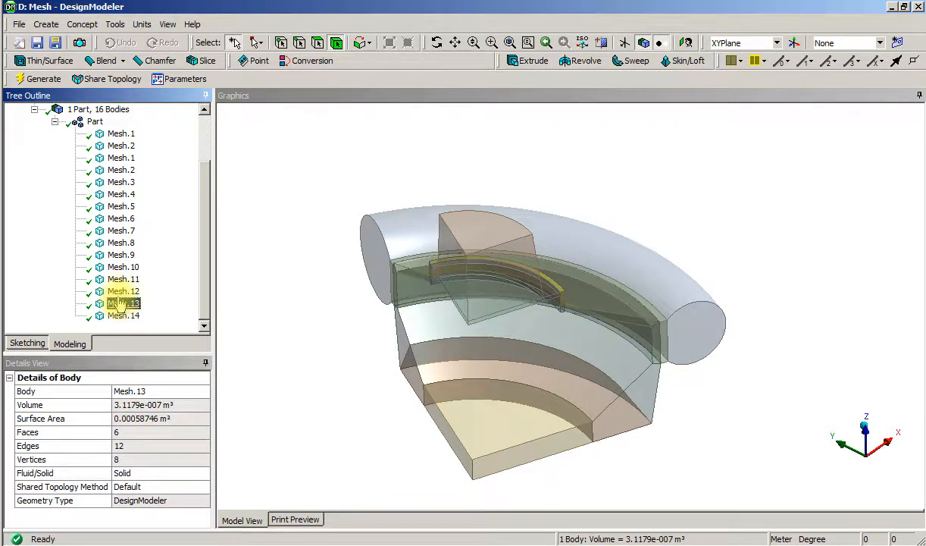
left_click(123, 291)
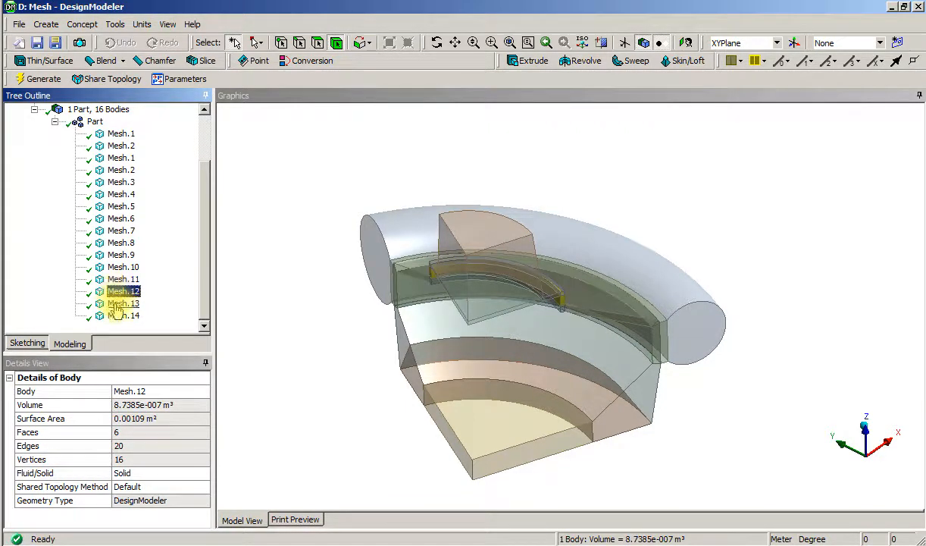
left_click(123, 303)
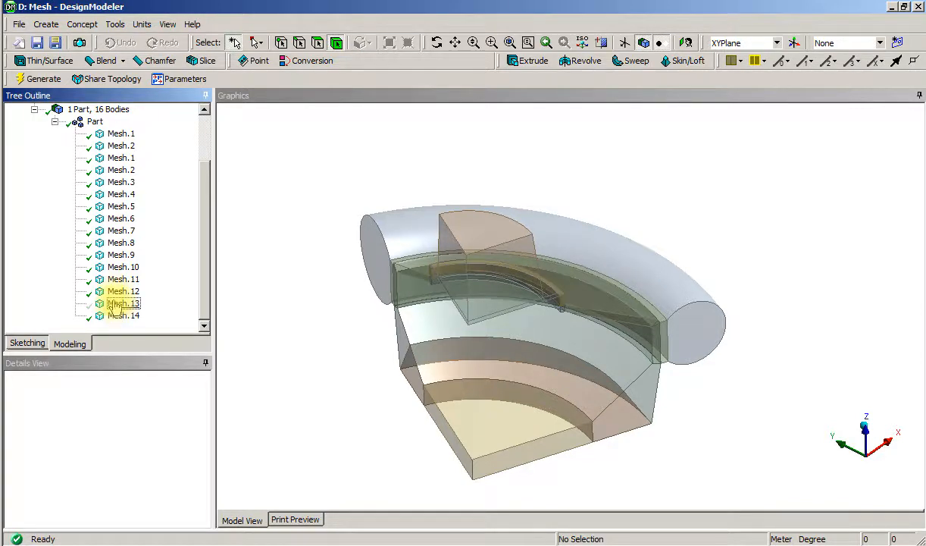
left_click(123, 291)
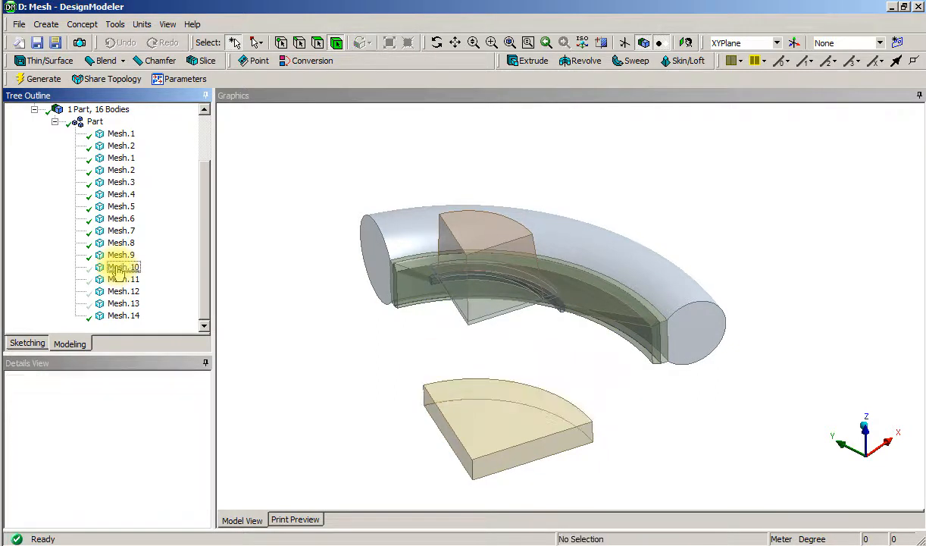
left_click(121, 254)
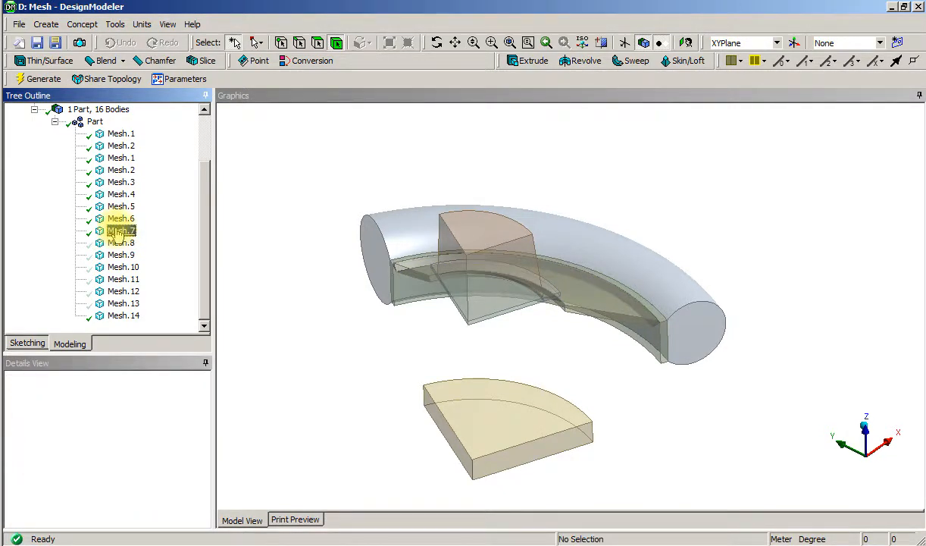
Hide Mesh.7, Mesh.6, Mesh.4 and the curved bodies, then inspect slivers Mesh.1 and Mesh.14
left_click(121, 230)
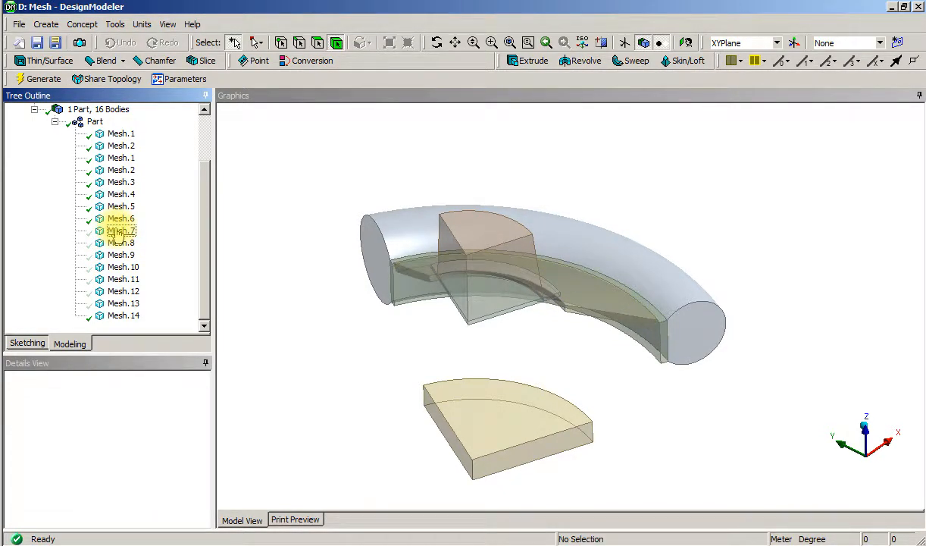
left_click(120, 218)
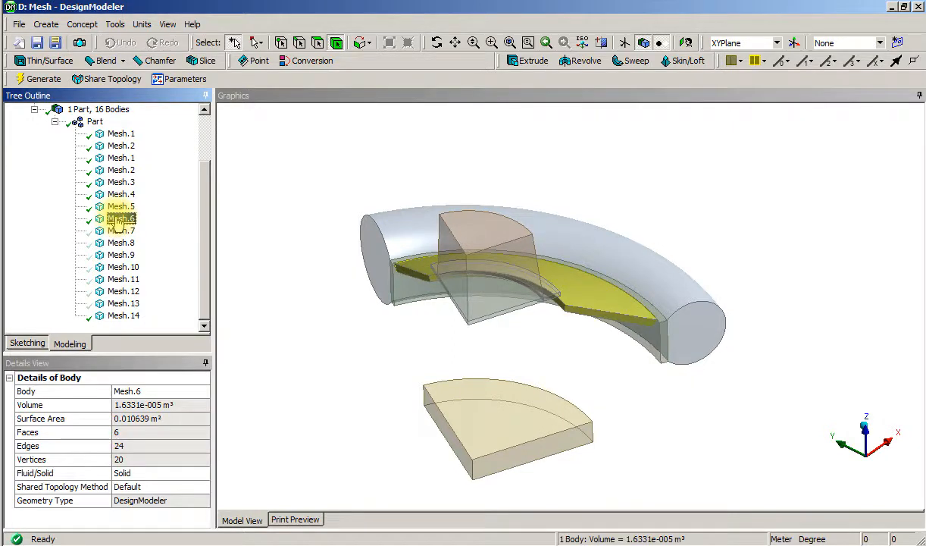
left_click(122, 206)
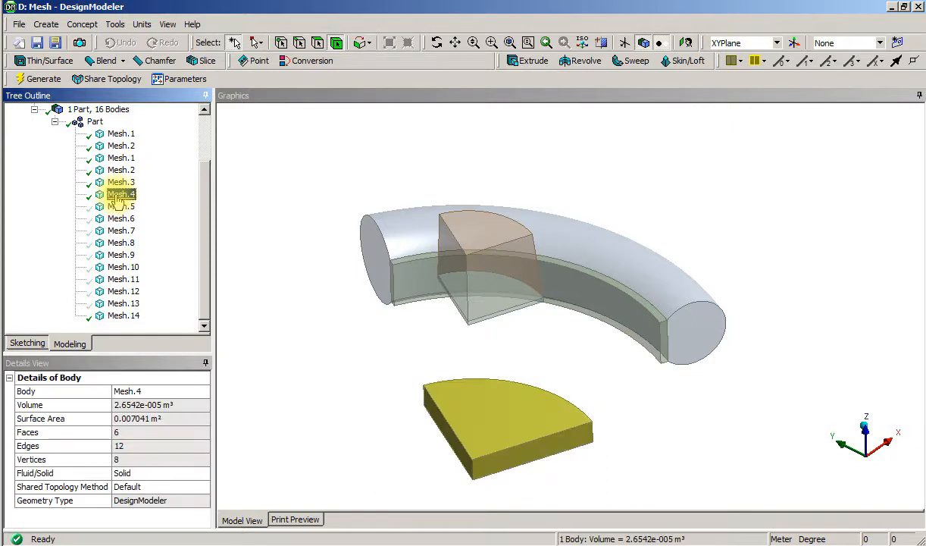
left_click(121, 182)
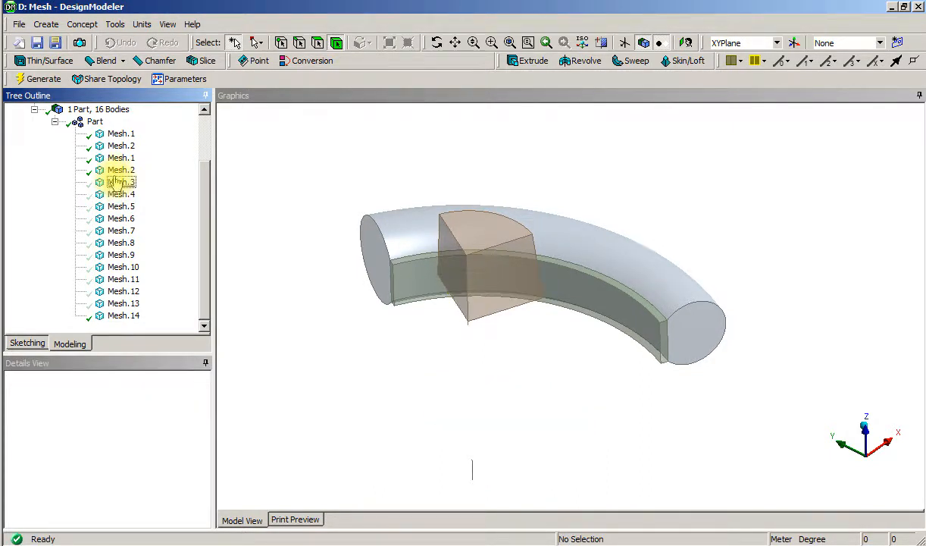
left_click(122, 169)
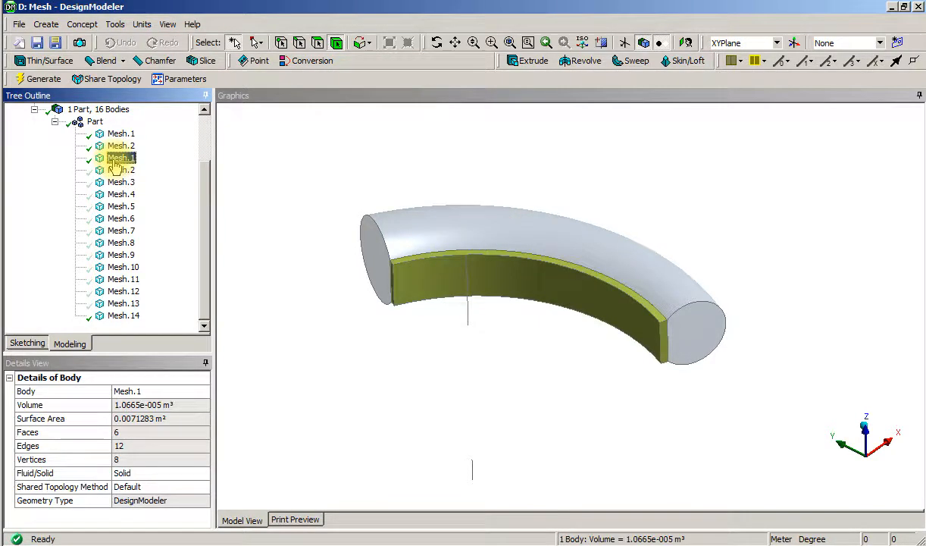
left_click(122, 146)
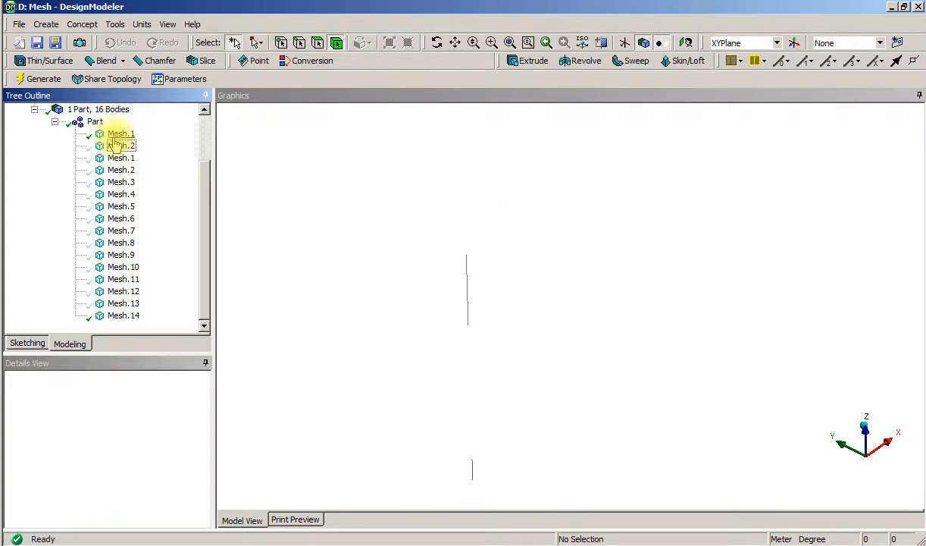
left_click(120, 134)
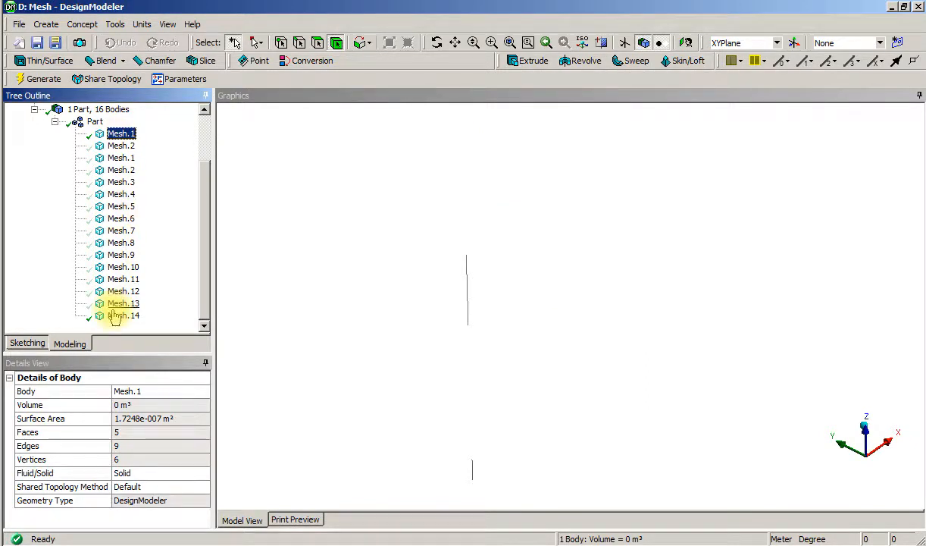
left_click(124, 315)
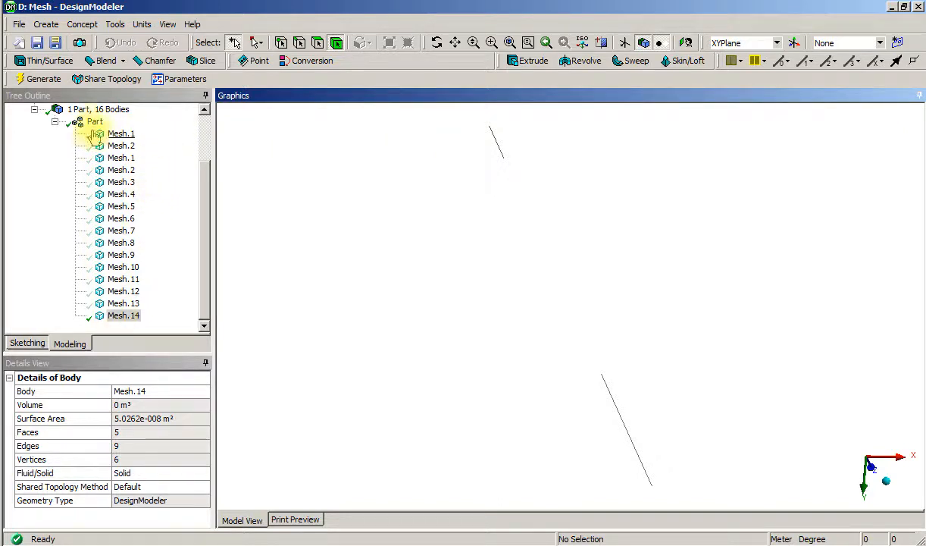
Review the part totals and the properties of sliver bodies Mesh.14 and Mesh.1
left_click(95, 121)
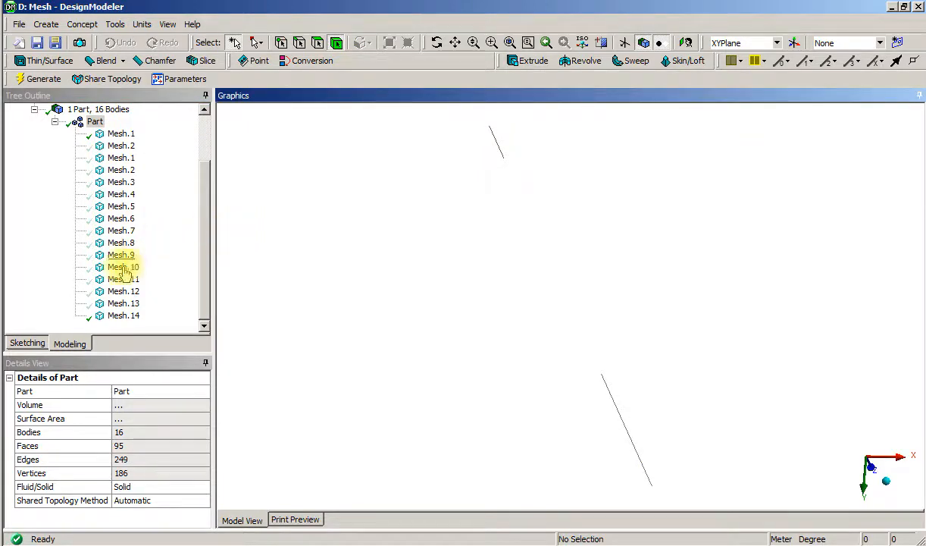
left_click(123, 315)
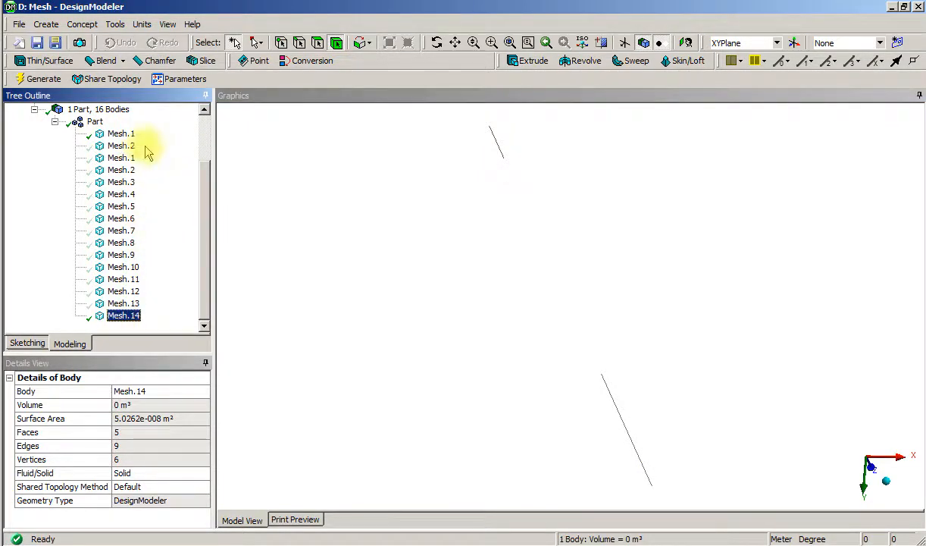
left_click(121, 134)
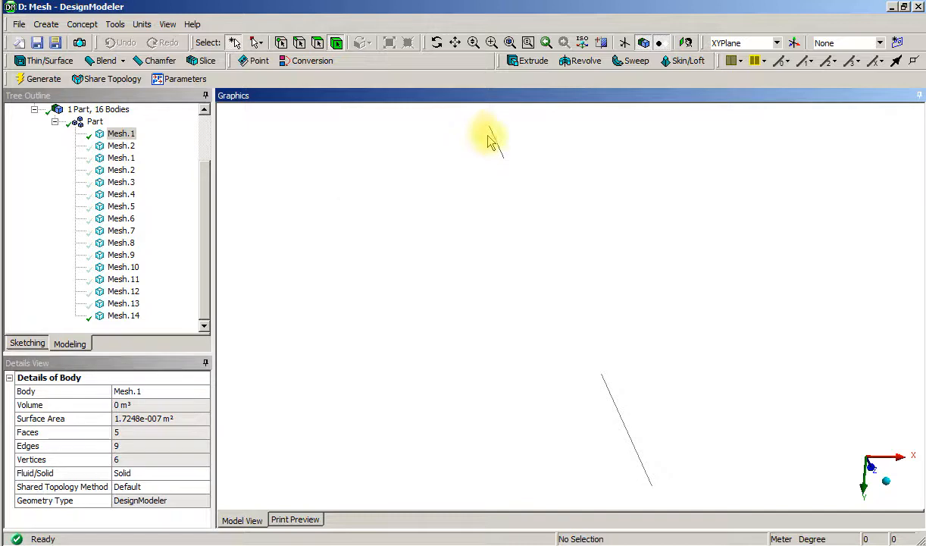
right_click(493, 144)
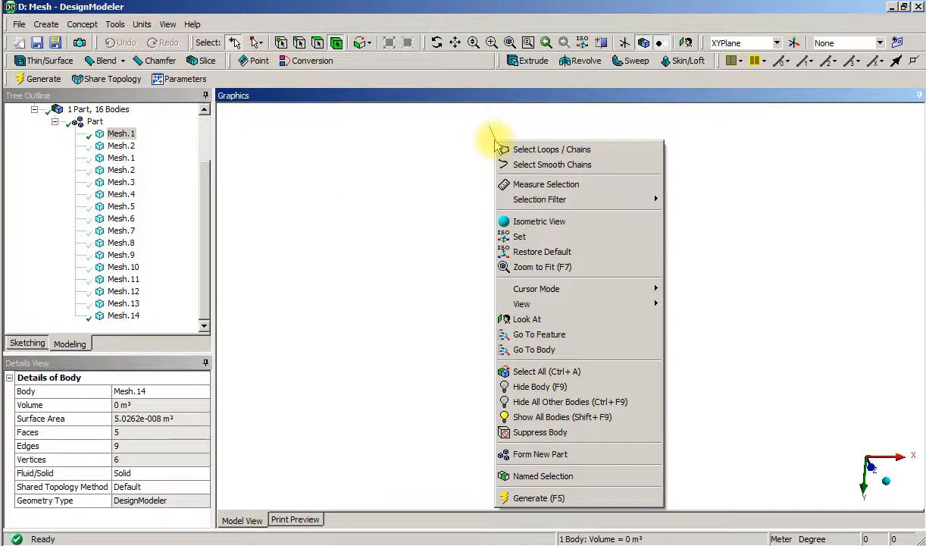
mouse_move(466, 414)
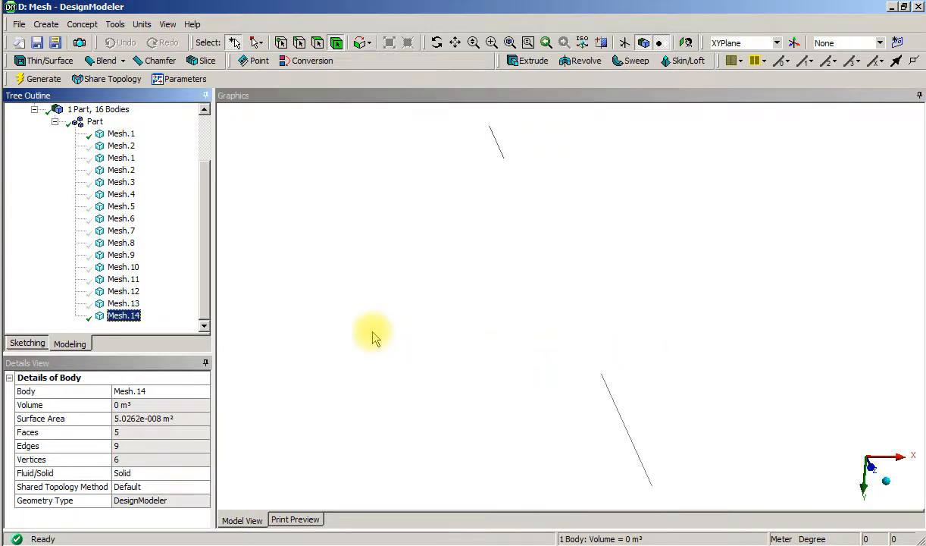
Suppress sliver bodies Mesh.14 and Mesh.1, then recheck the part's properties
right_click(122, 316)
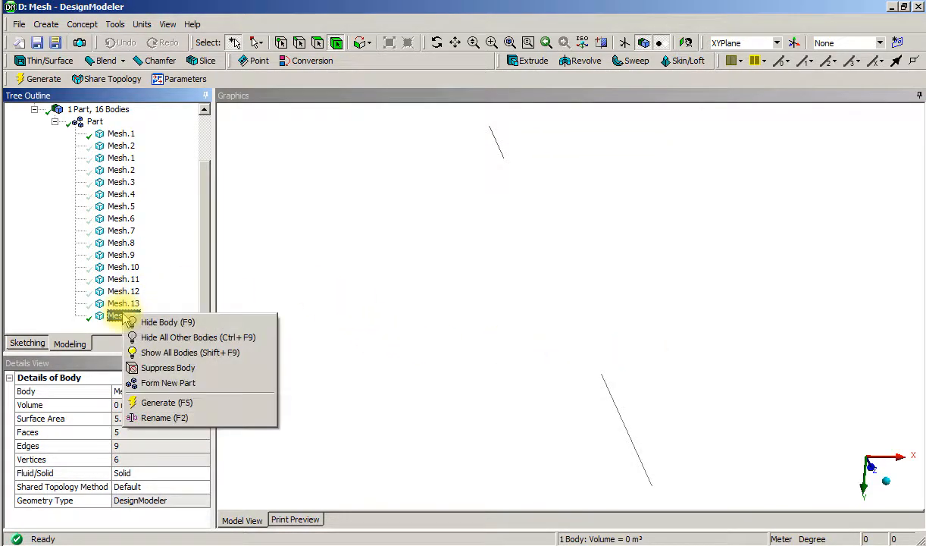
left_click(167, 322)
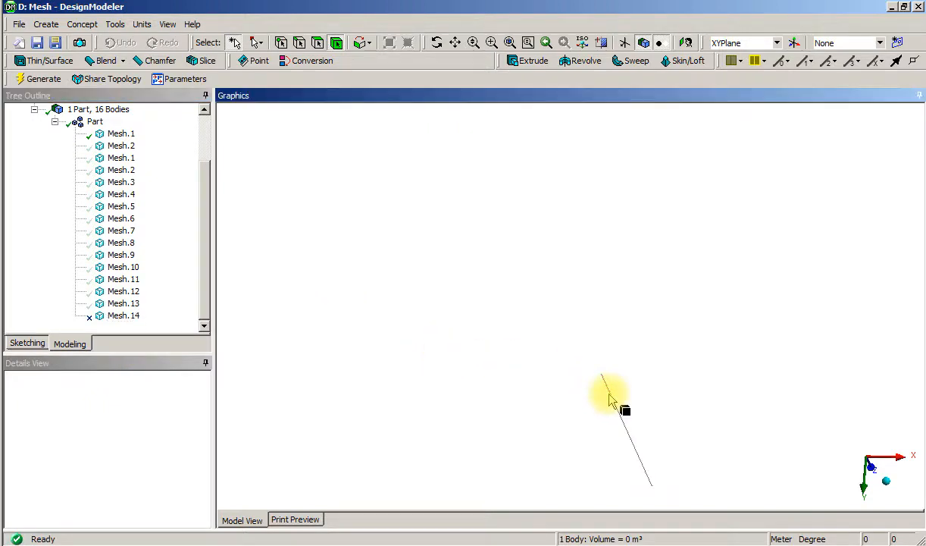
right_click(614, 394)
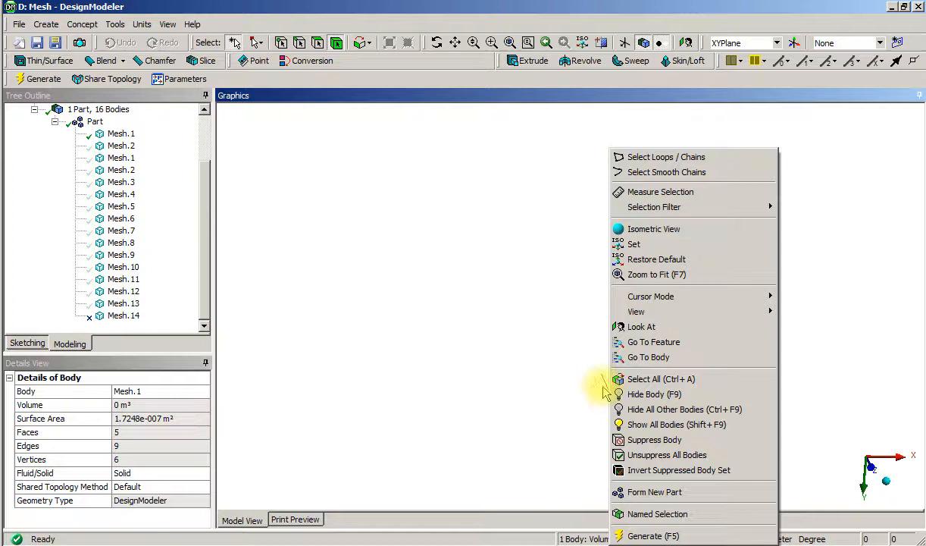
mouse_move(601, 387)
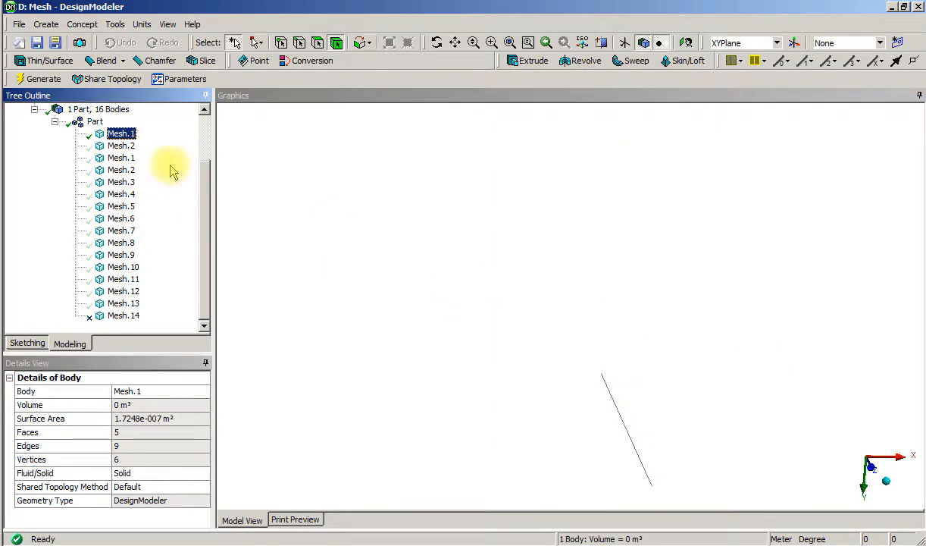
right_click(121, 133)
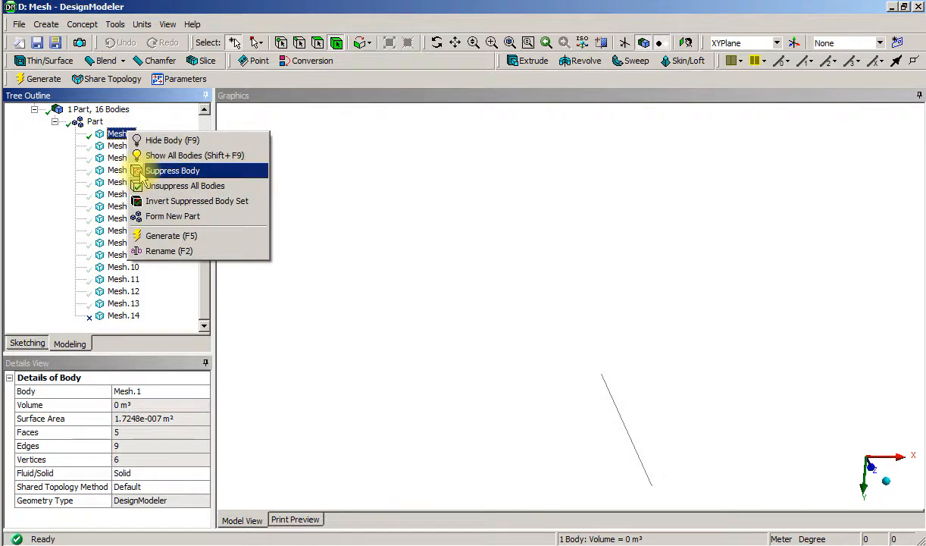
left_click(173, 169)
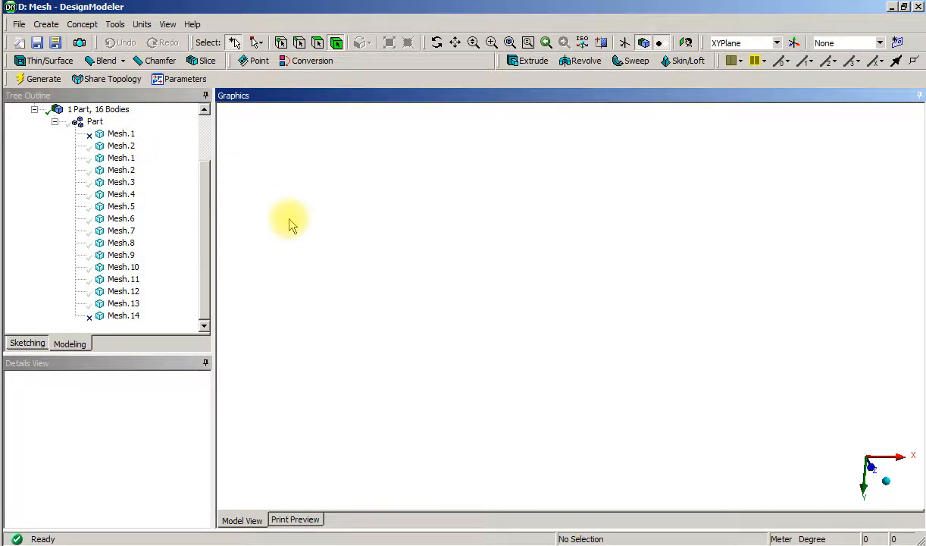
left_click(95, 122)
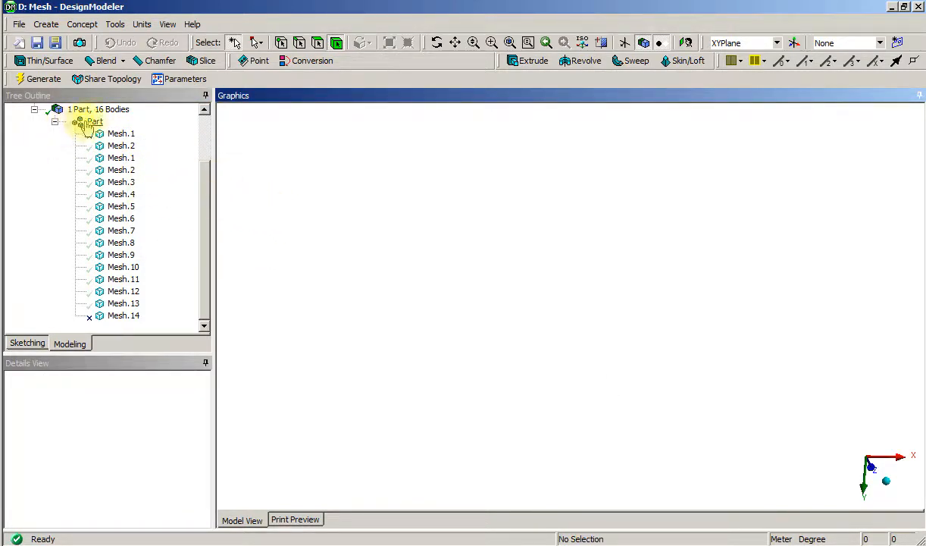
left_click(94, 121)
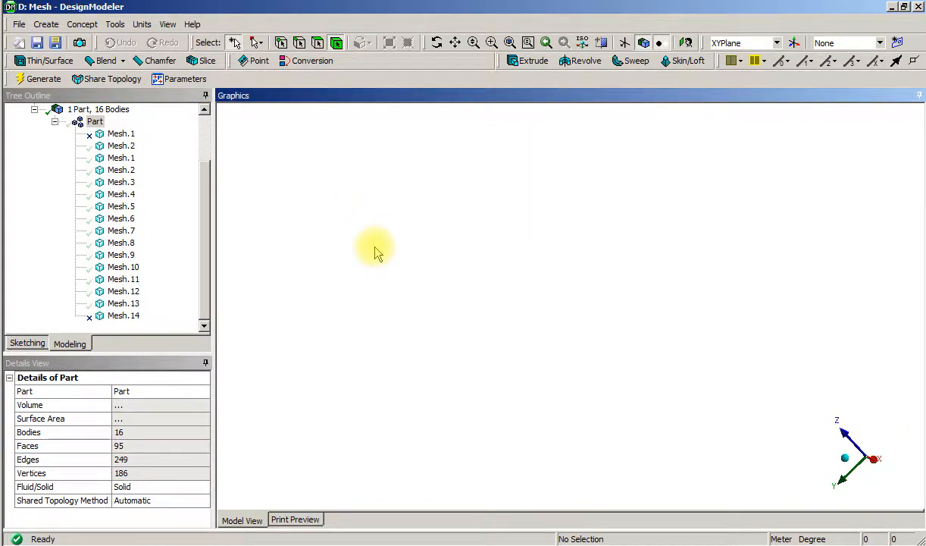
Select body Mesh.2 and show all hidden bodies again
left_click(122, 146)
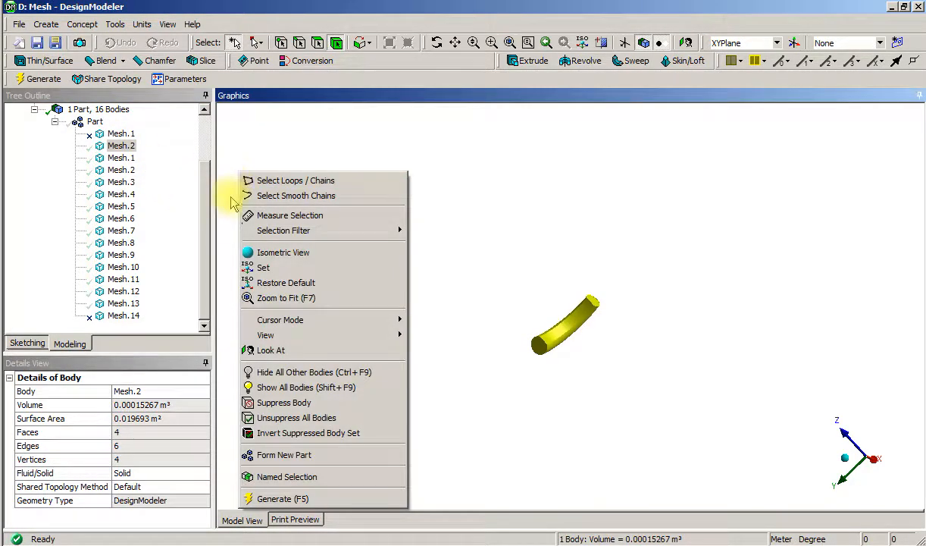
left_click(306, 387)
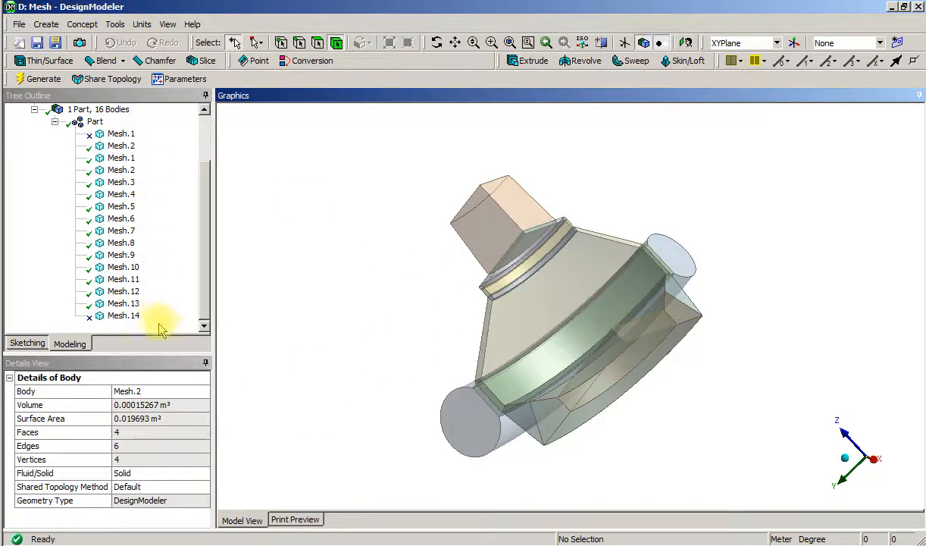
mouse_move(152, 115)
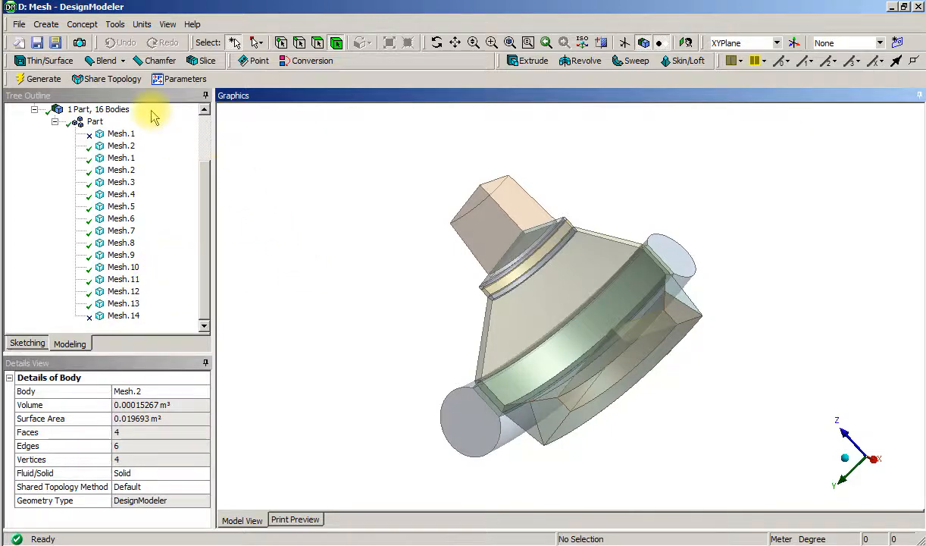
left_click(19, 23)
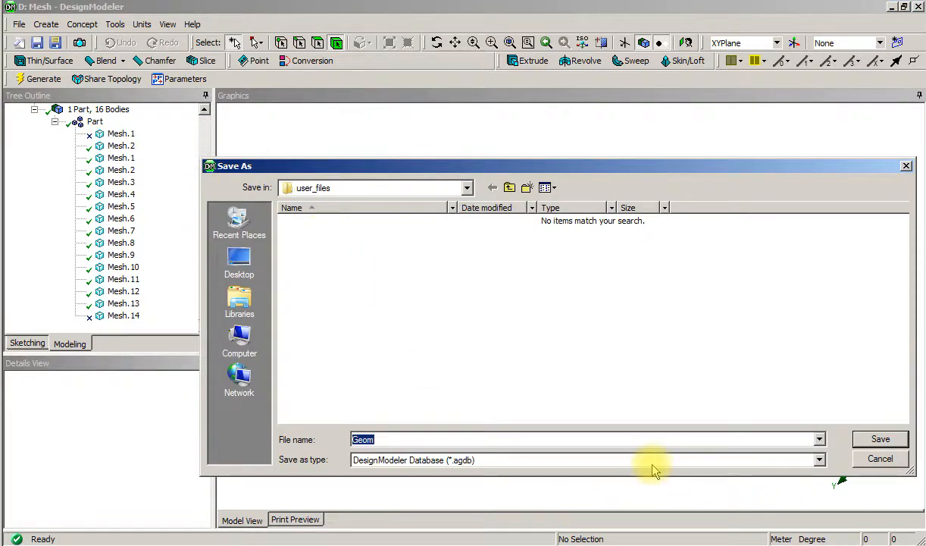
Name the export 'Clean', move up to Fran_impeller, and save as Parasolid Text (*.x_t)
type("Clean")
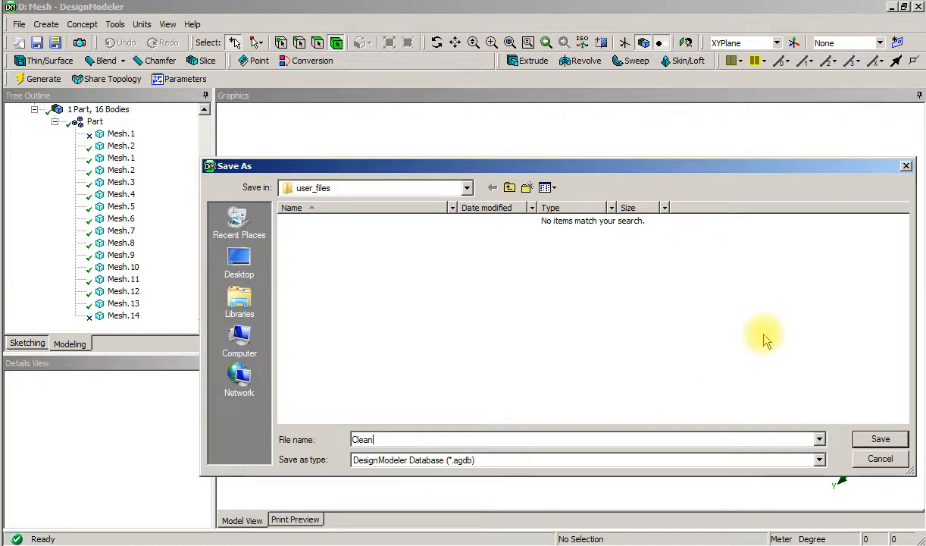
left_click(509, 187)
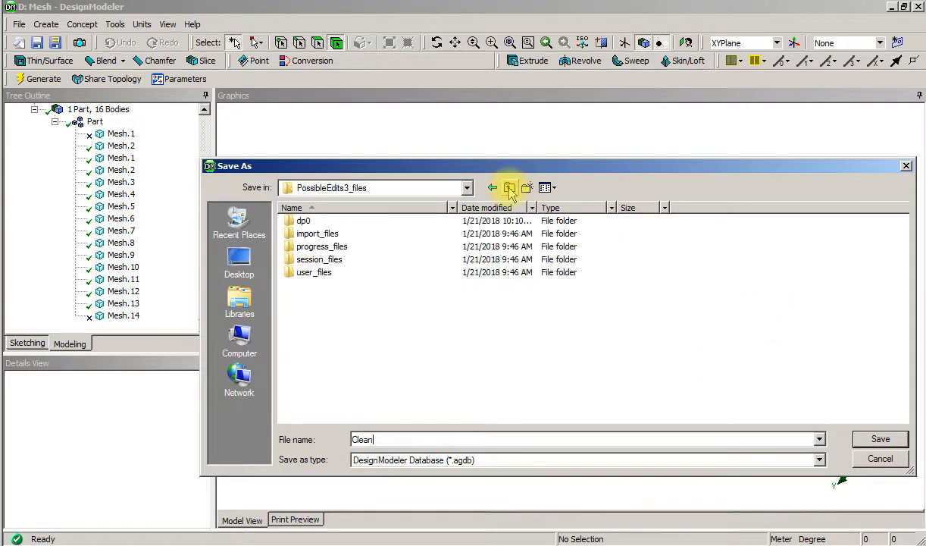
left_click(509, 187)
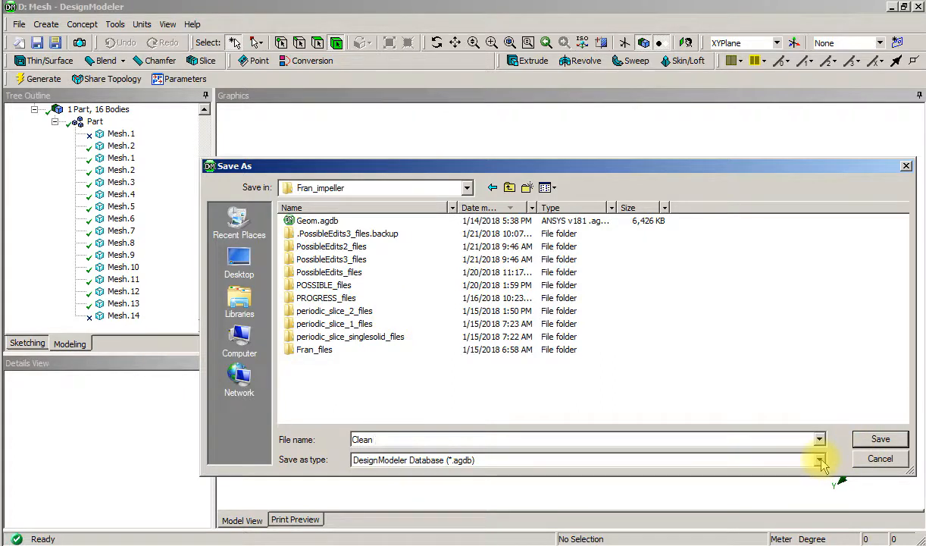
left_click(819, 459)
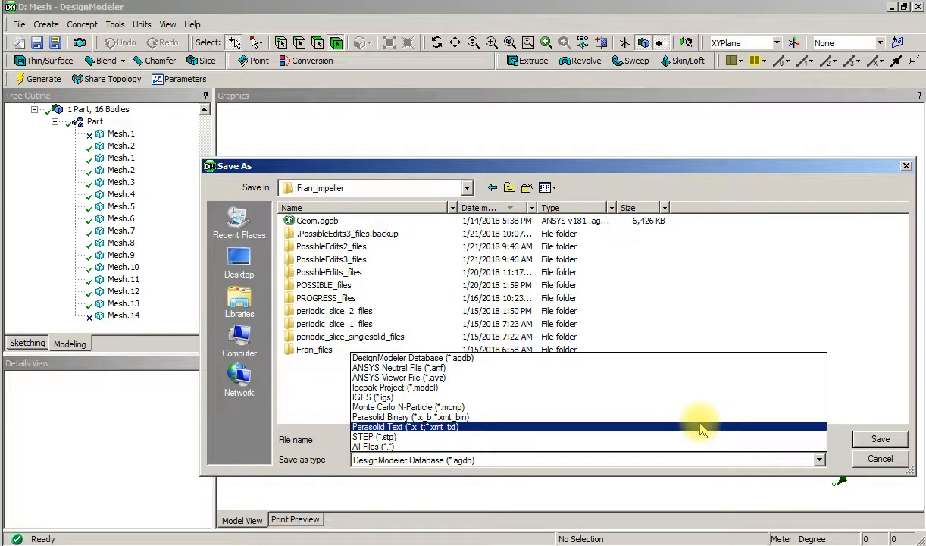
left_click(406, 426)
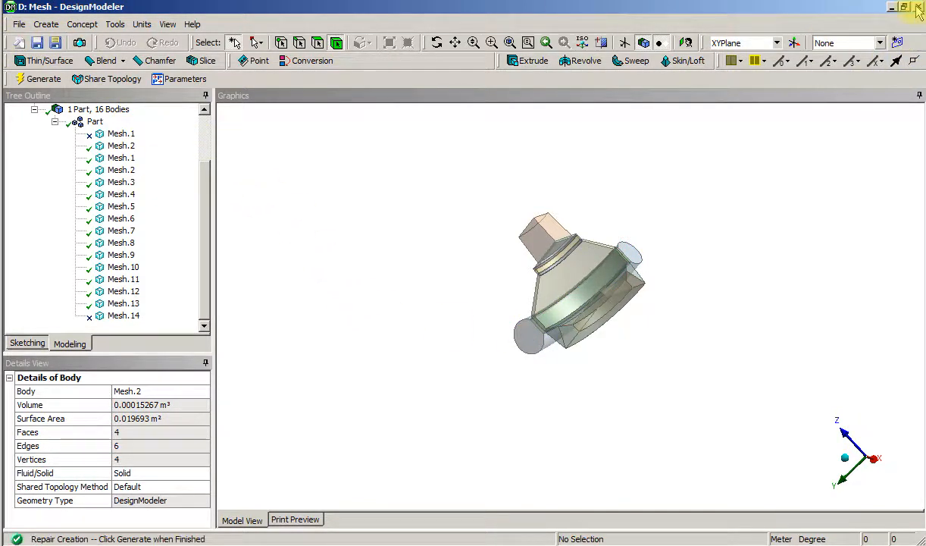
Close DesignModeler and import Clean.x_t into system C's Geometry cell
left_click(891, 7)
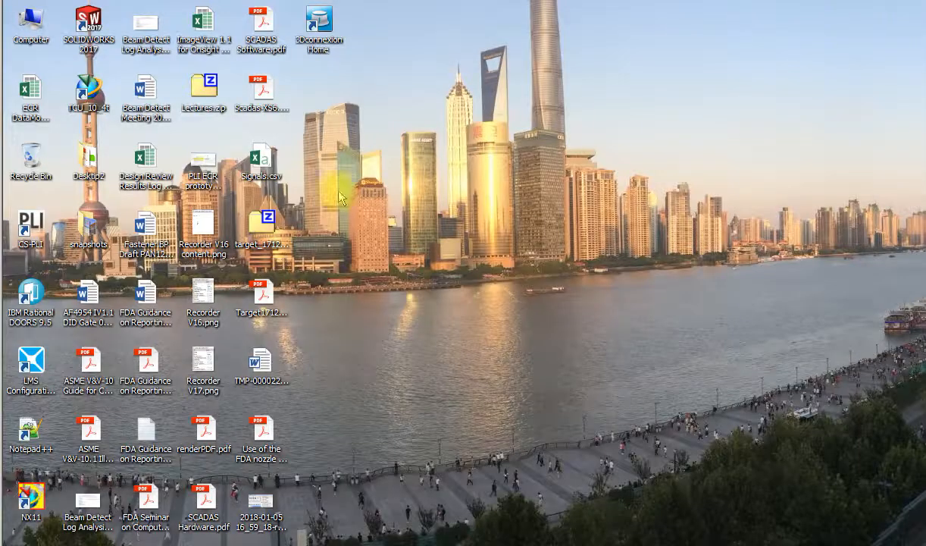
right_click(31, 292)
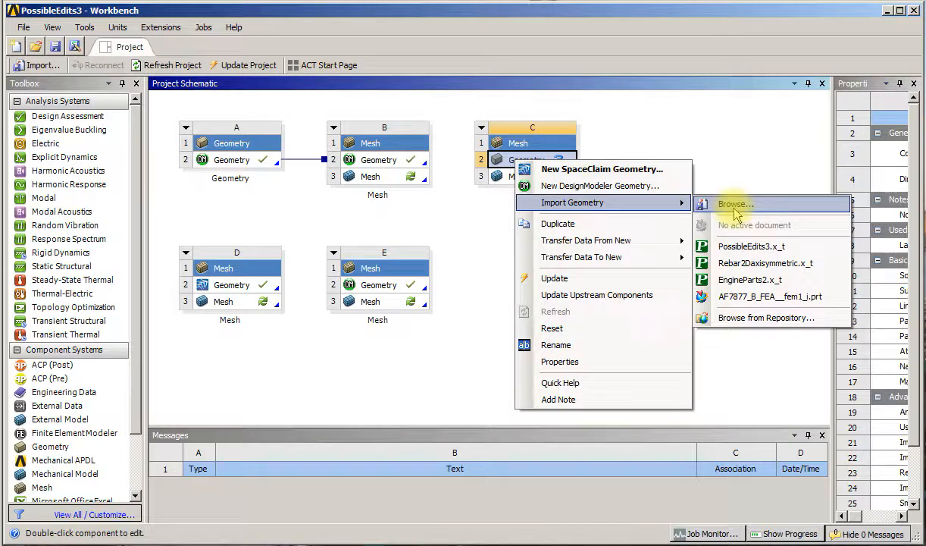
left_click(734, 204)
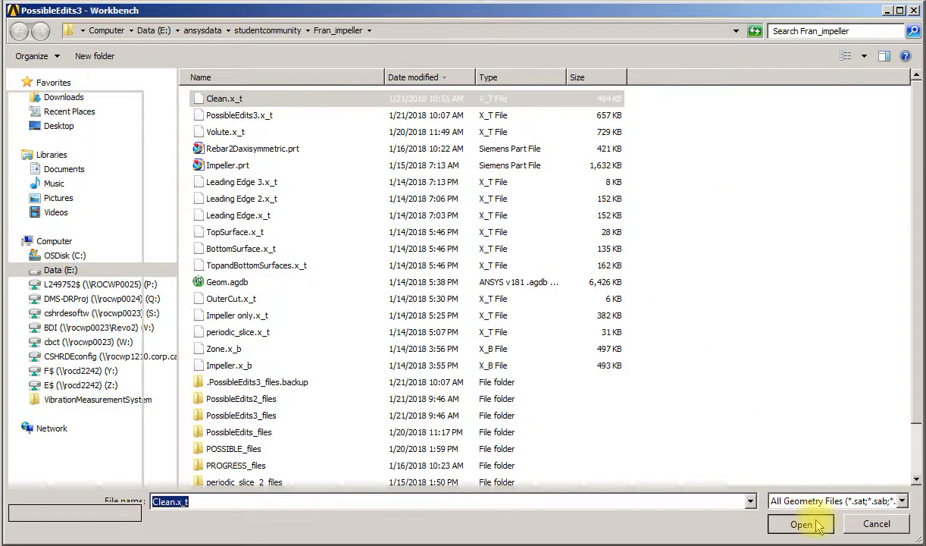
left_click(801, 523)
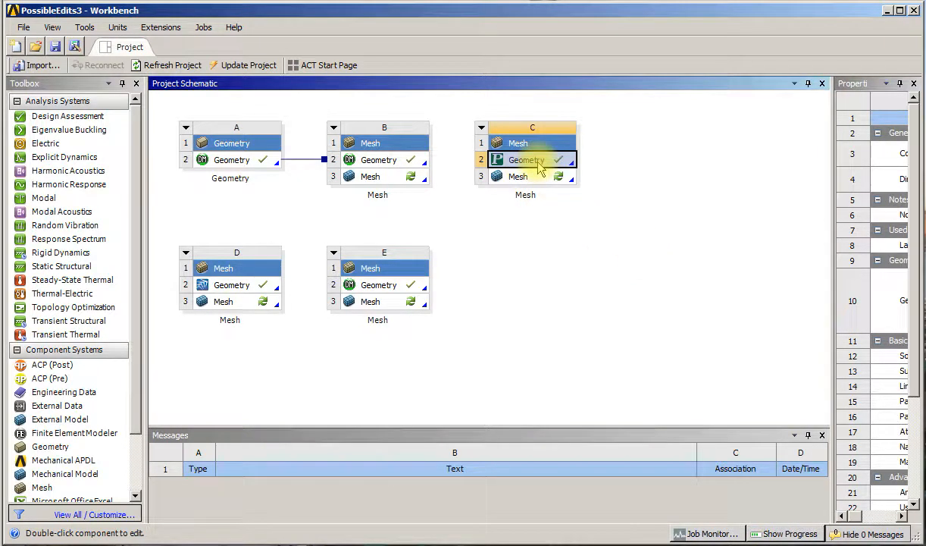
Edit system C's imported Clean.x_t geometry in DesignModeler
right_click(525, 159)
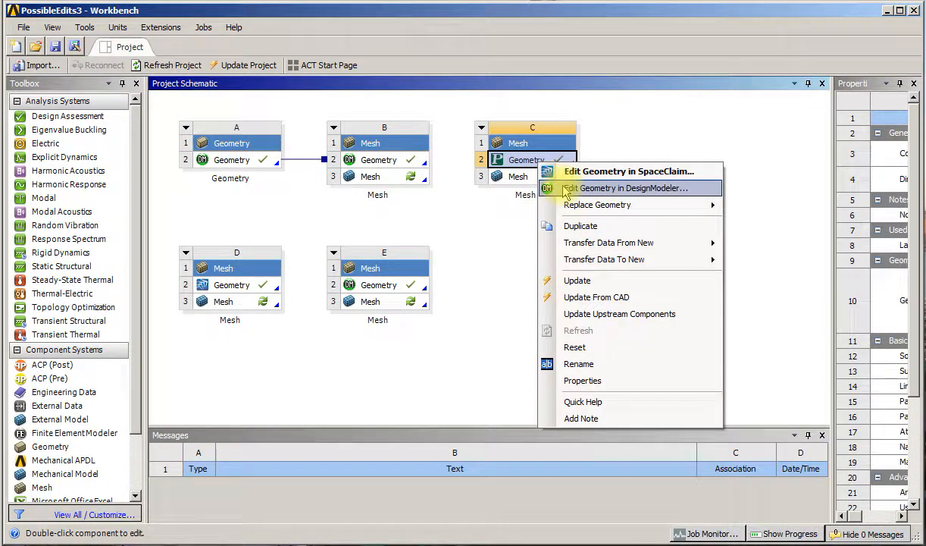
left_click(626, 188)
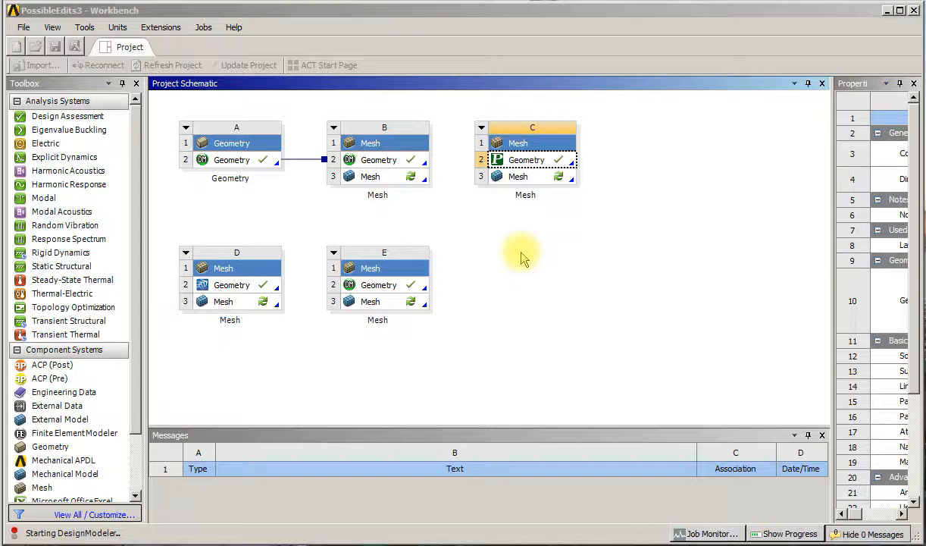
Generate the Clean import and combine all 14 bodies with Form New Part
double_click(525, 159)
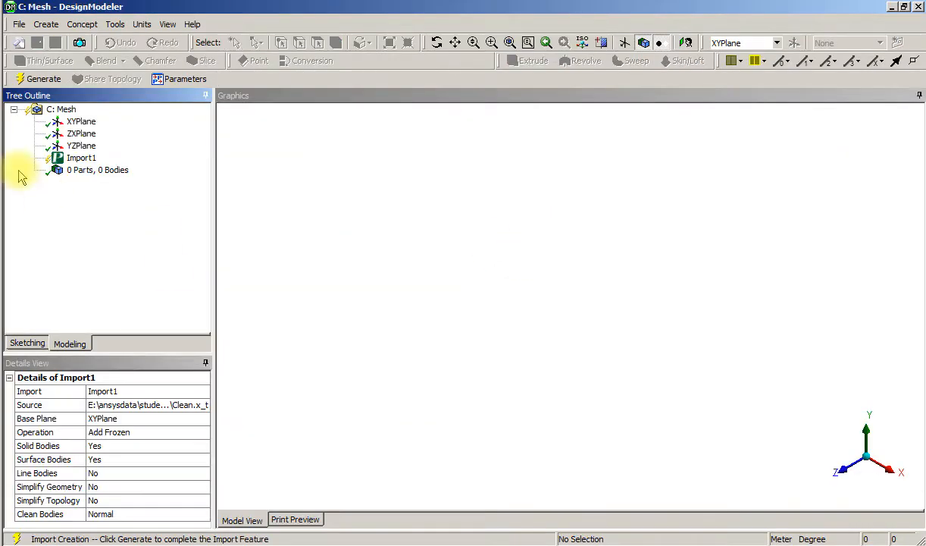
left_click(43, 79)
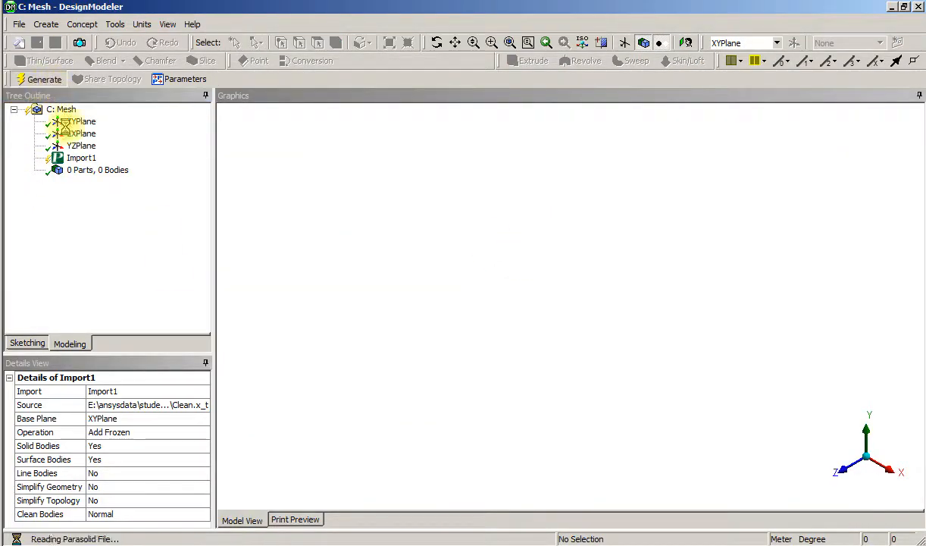
left_click(43, 79)
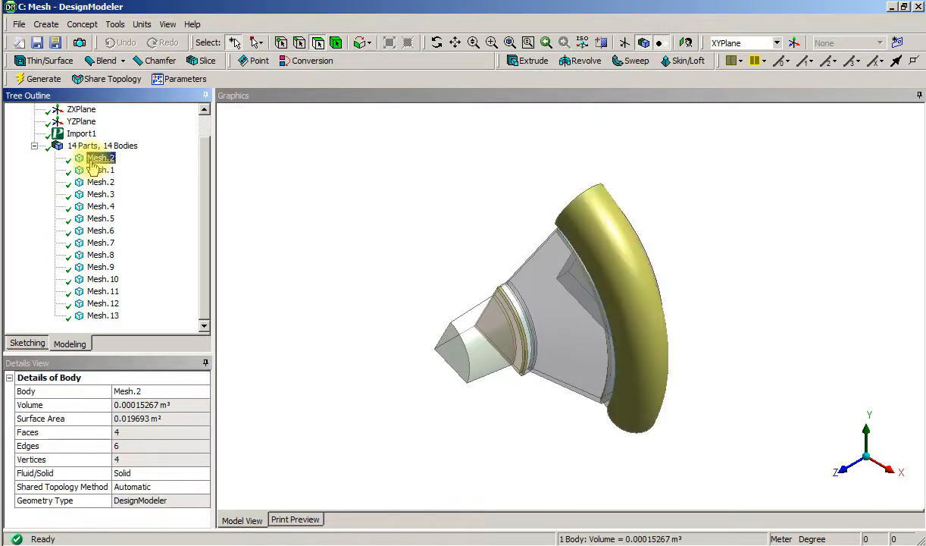
right_click(102, 315)
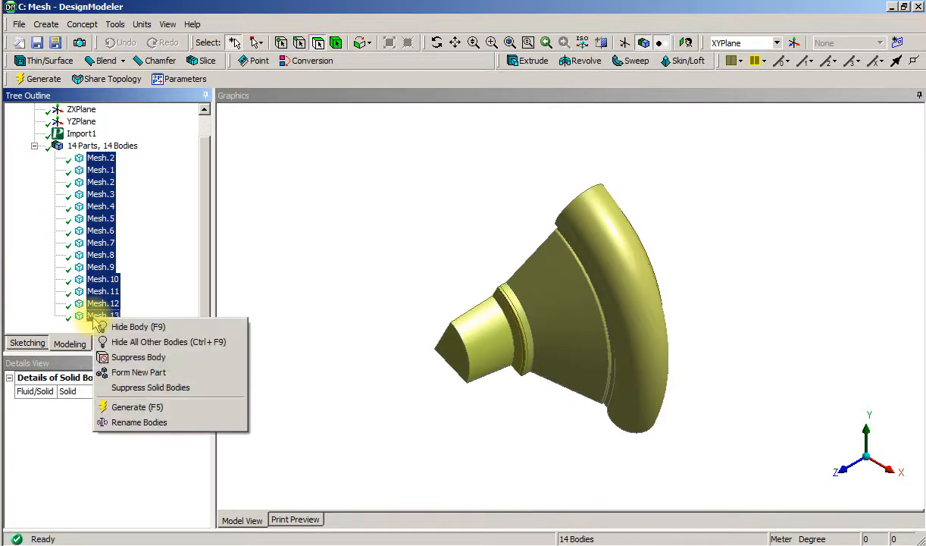
left_click(139, 372)
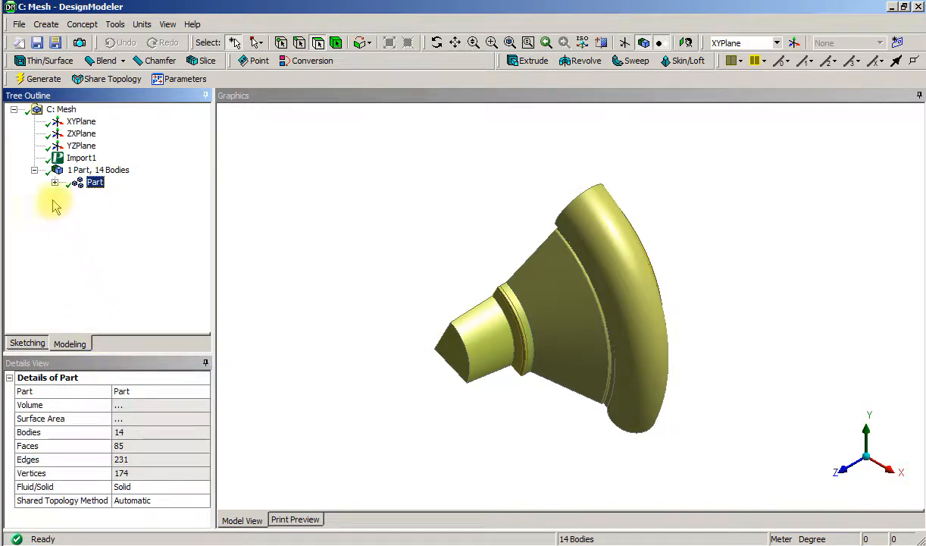
mouse_move(32, 266)
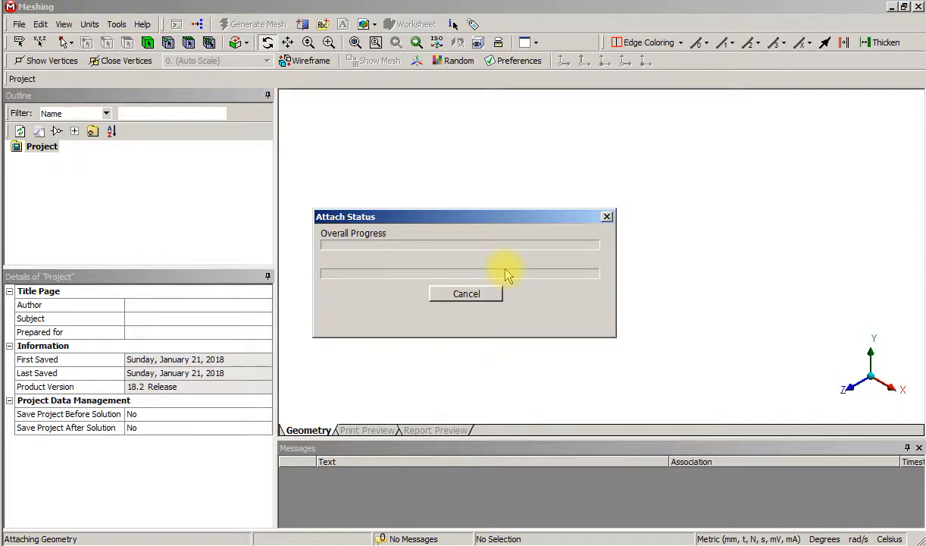
mouse_move(383, 165)
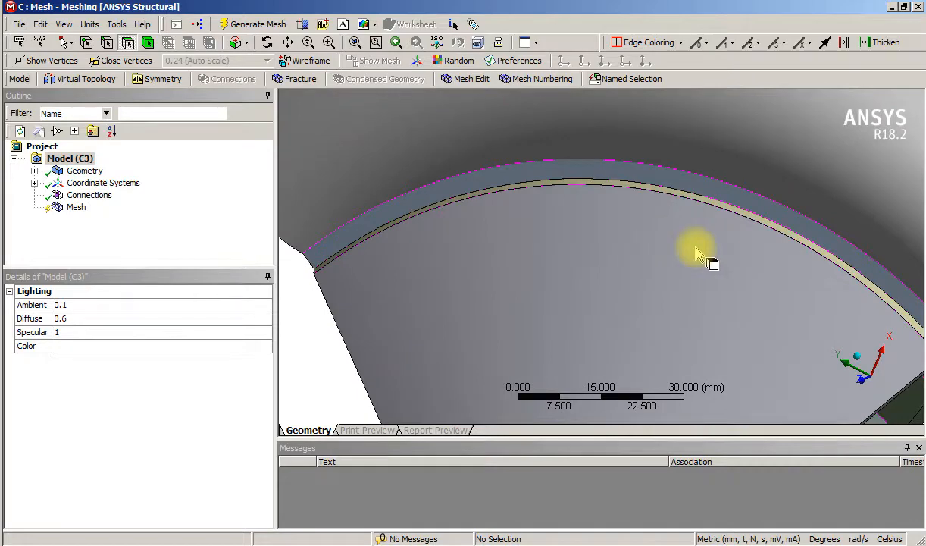
Zoom out to bring the whole impeller model into view in Meshing
left_click_drag(698, 254, 845, 394)
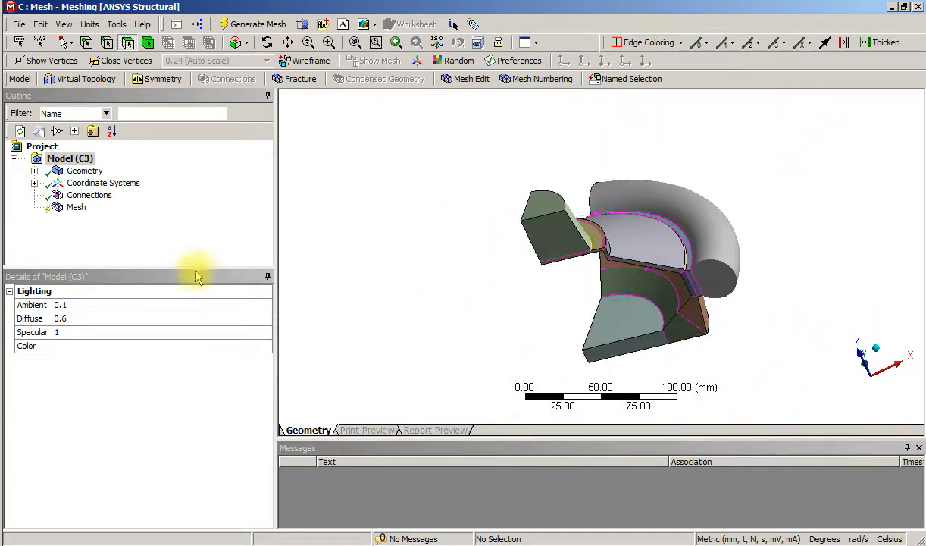
Set the mesh physics preference to CFD with Proximity and Curvature sizing
left_click(76, 207)
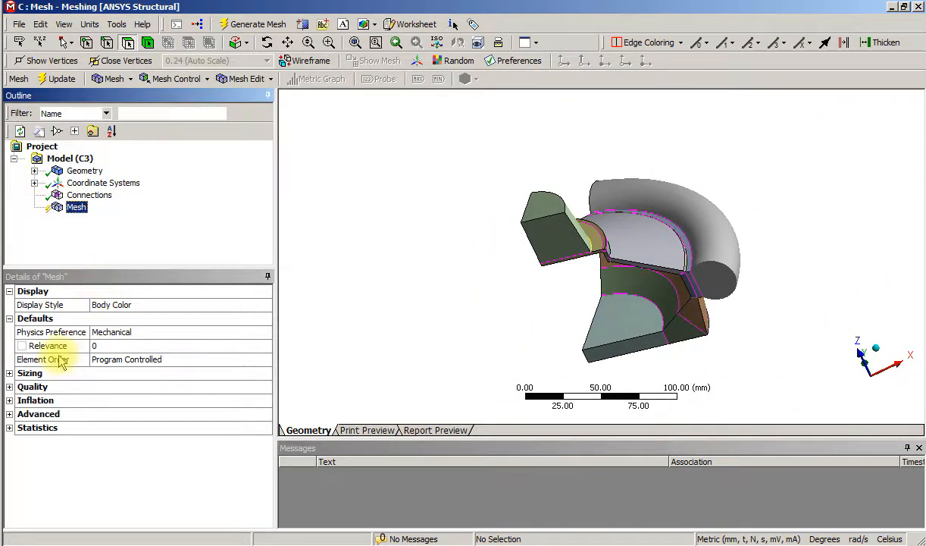
left_click(50, 332)
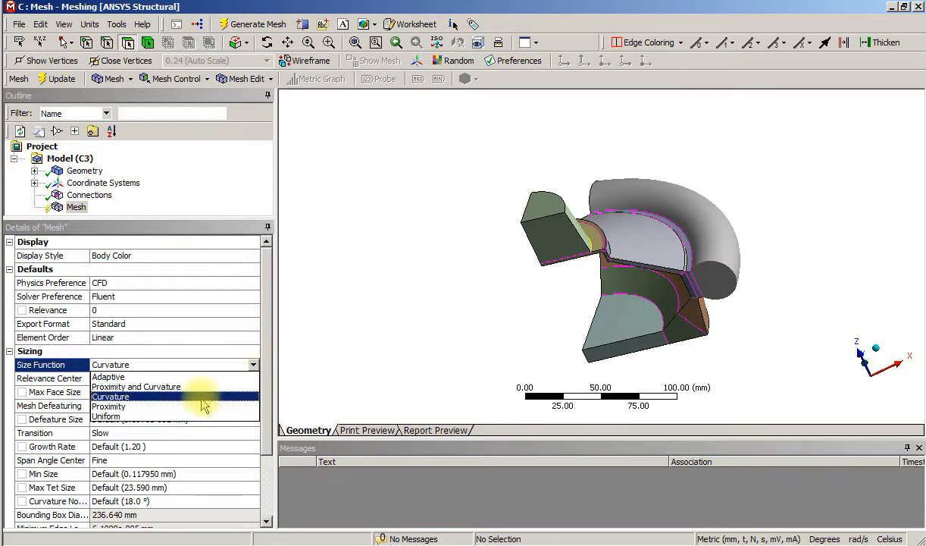
left_click(136, 386)
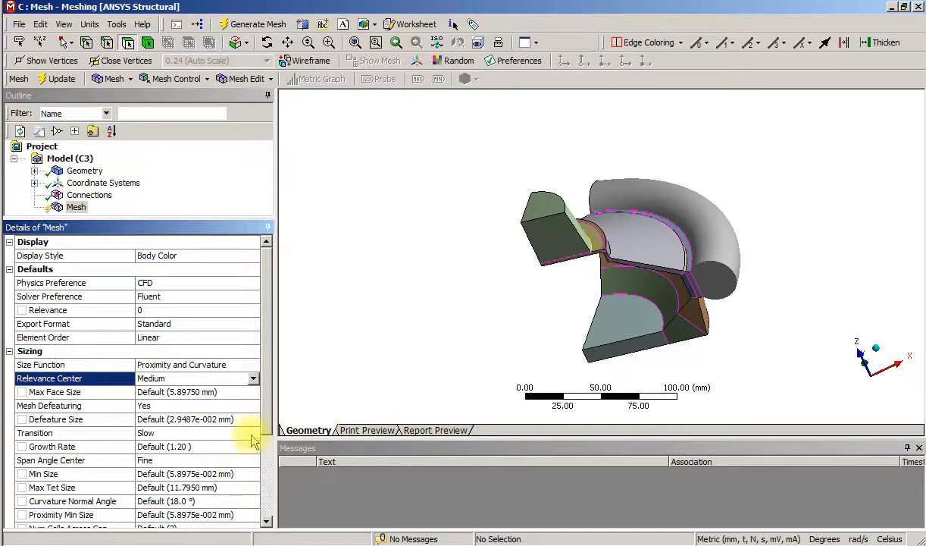
scroll("down", 3)
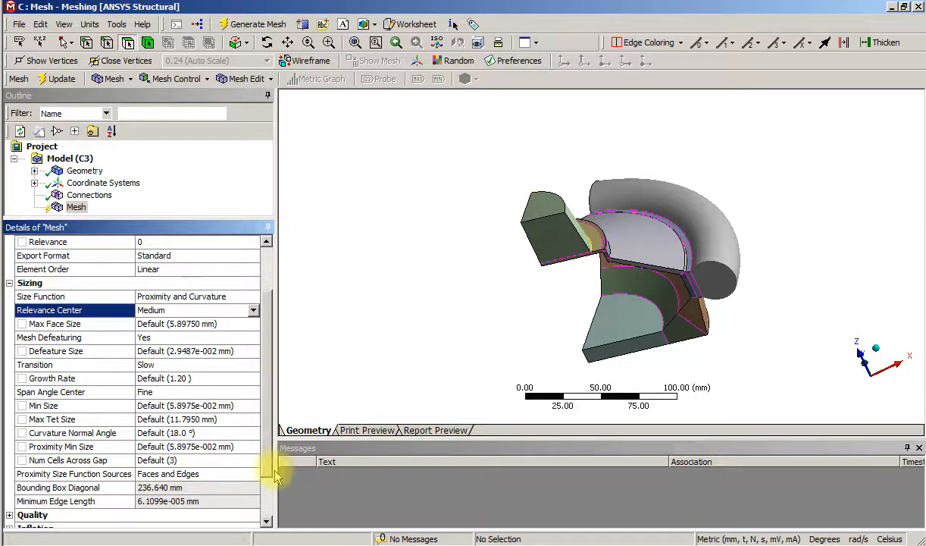
scroll("down", 3)
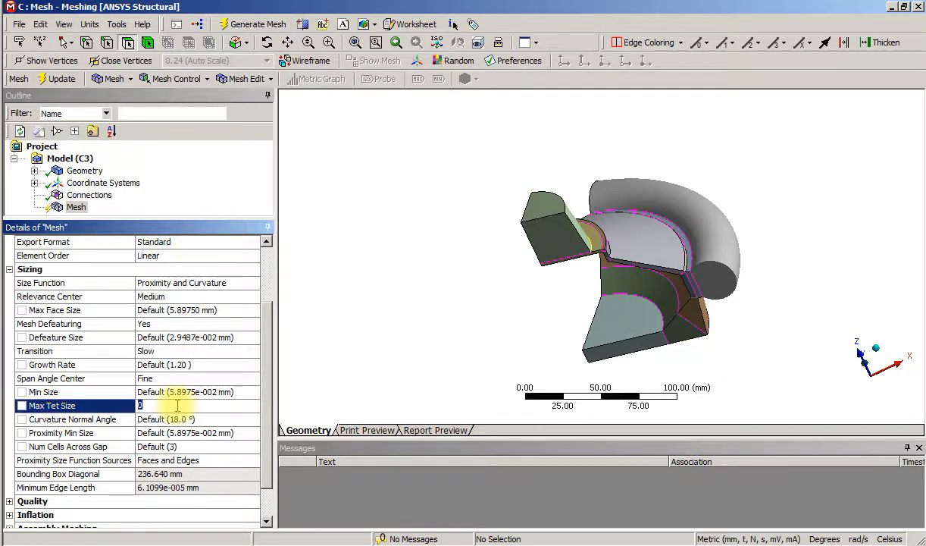
Enter 3.0 mm as the maximum face size and raise relevance to 38
type("1")
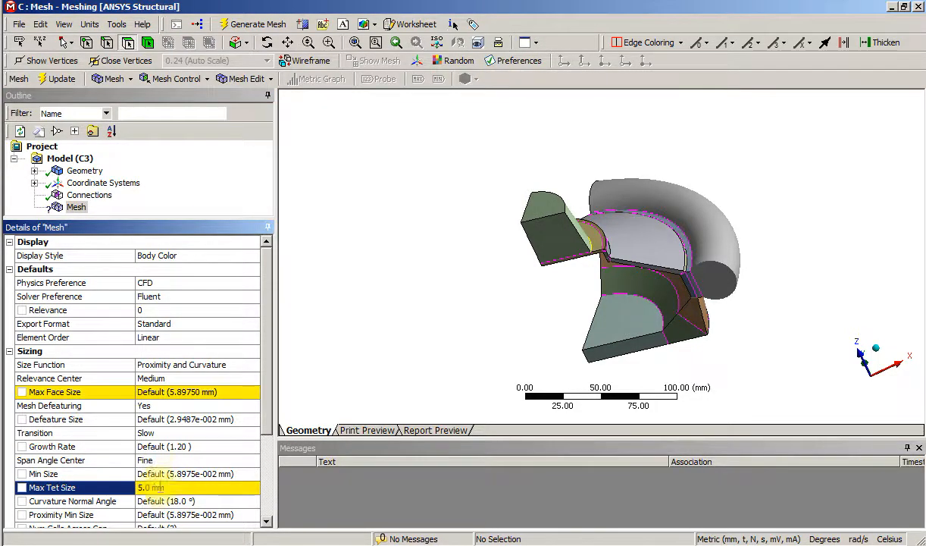
left_click(197, 392)
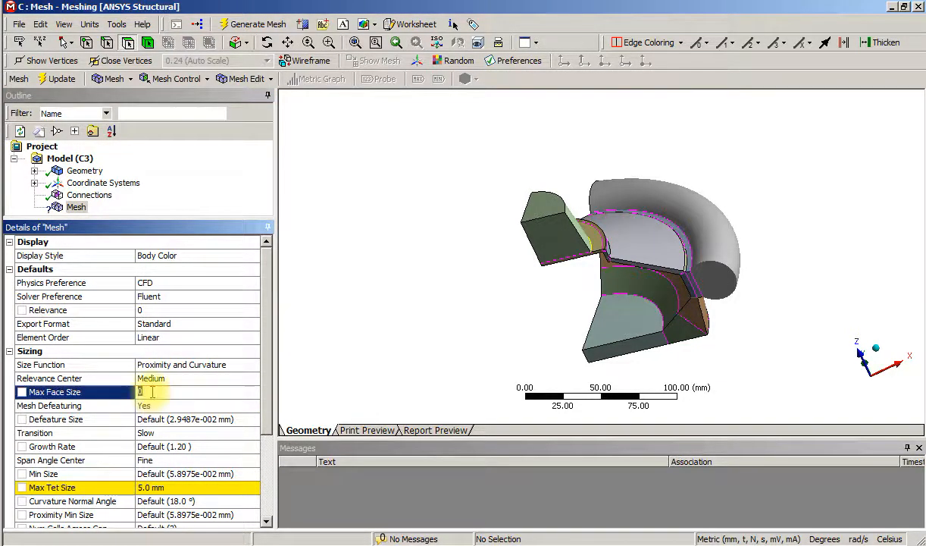
type("4")
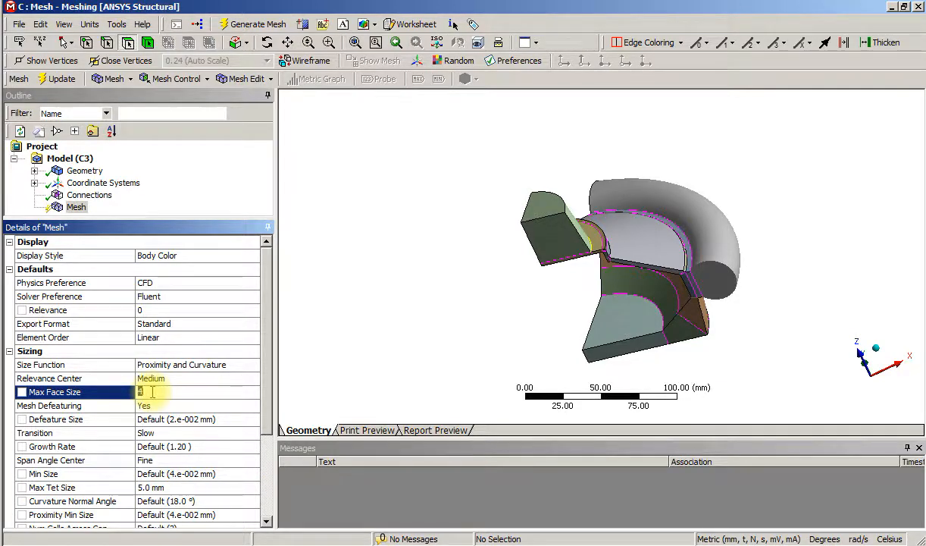
type("3.0 mm")
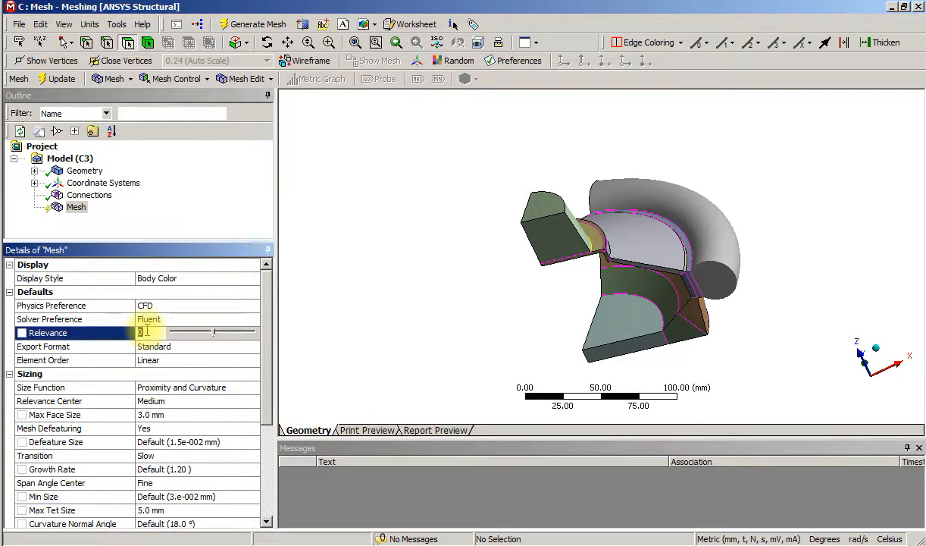
left_click_drag(148, 332, 228, 332)
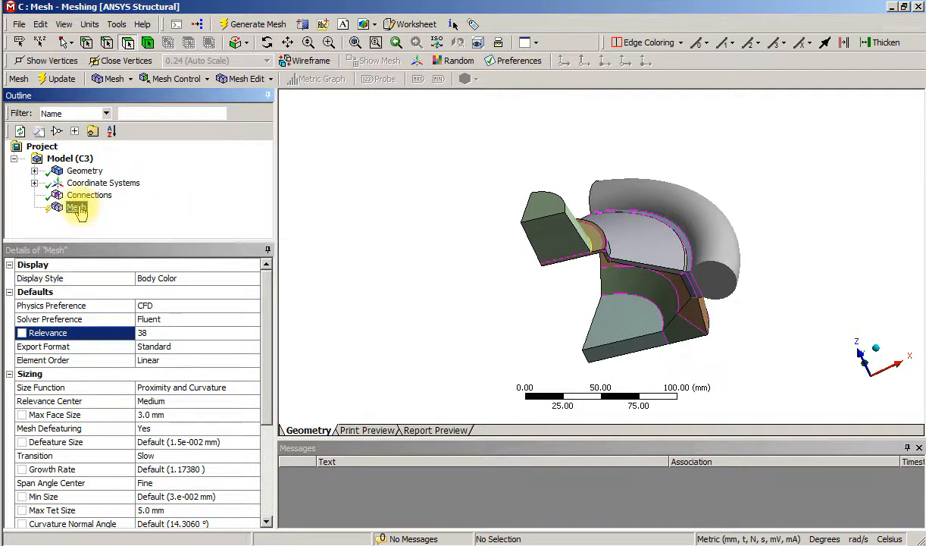
Generate the mesh, read the no-nodes defeaturing error, and check Defeature Size
left_click(258, 24)
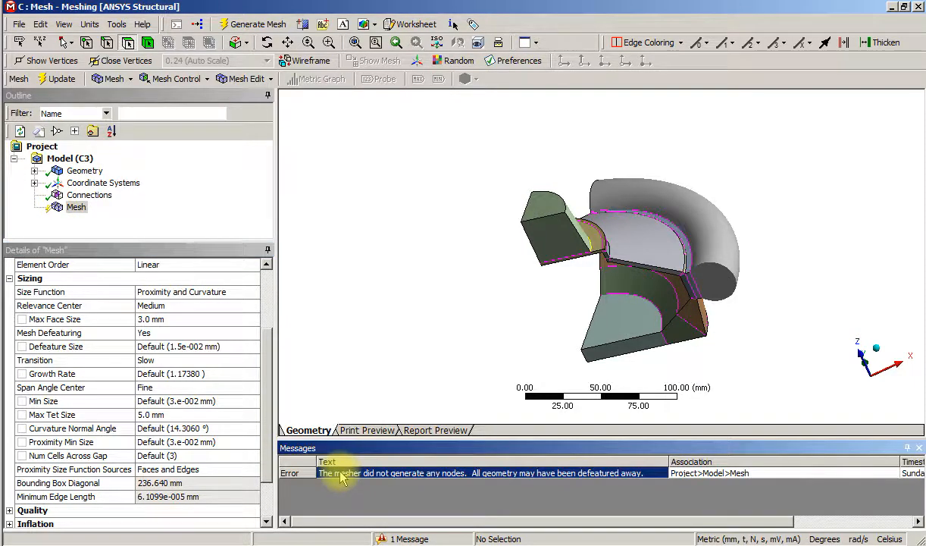
right_click(341, 473)
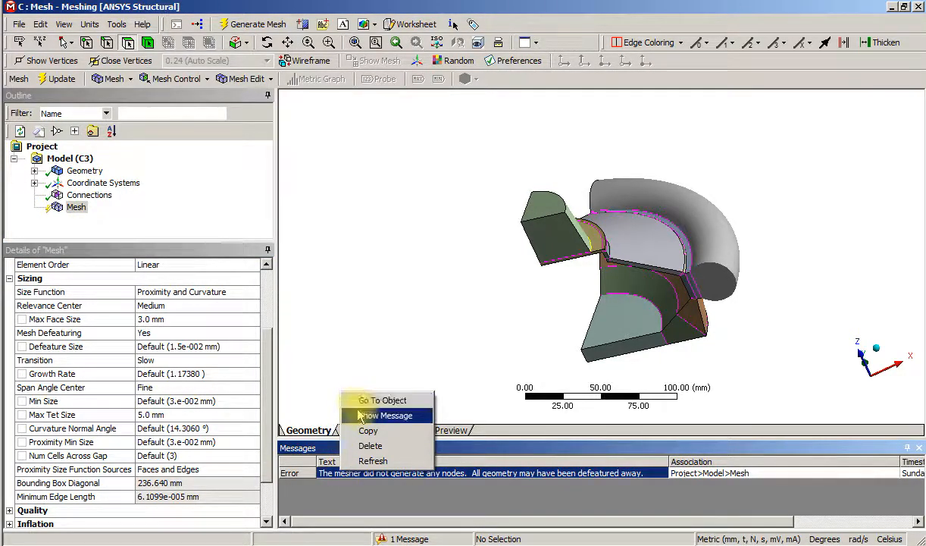
left_click(385, 416)
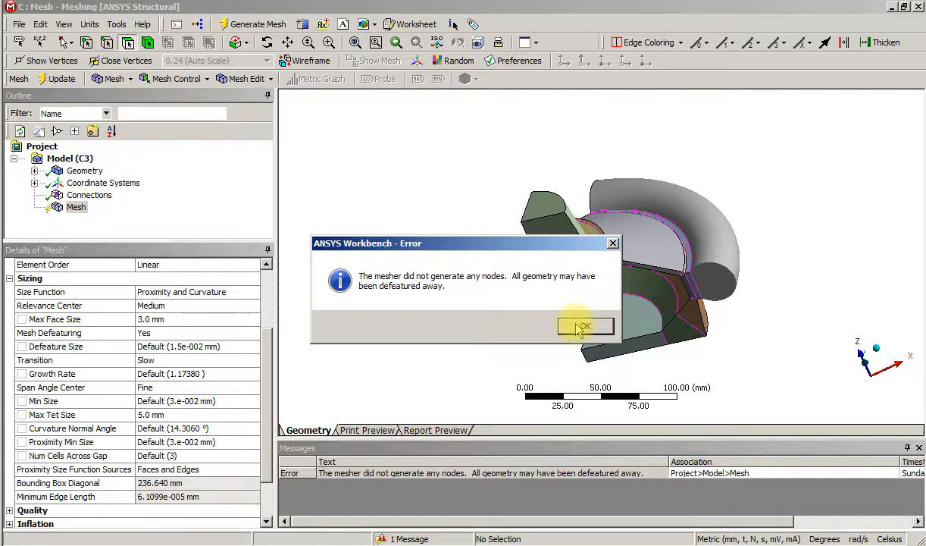
left_click(583, 326)
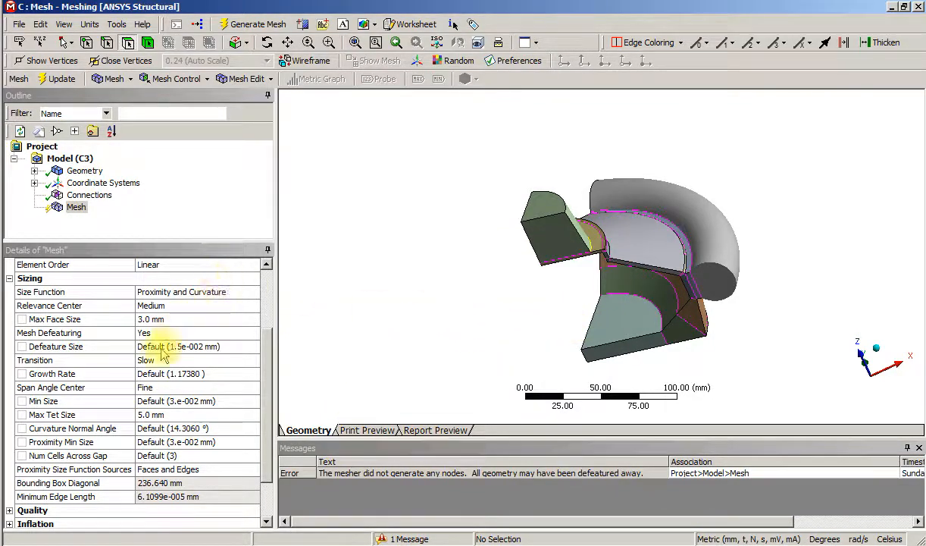
left_click(197, 346)
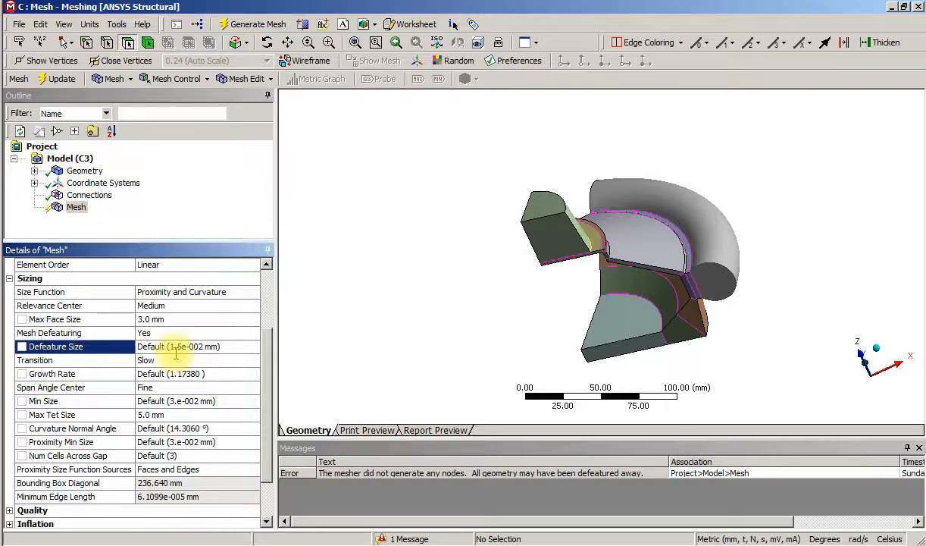
left_click(76, 207)
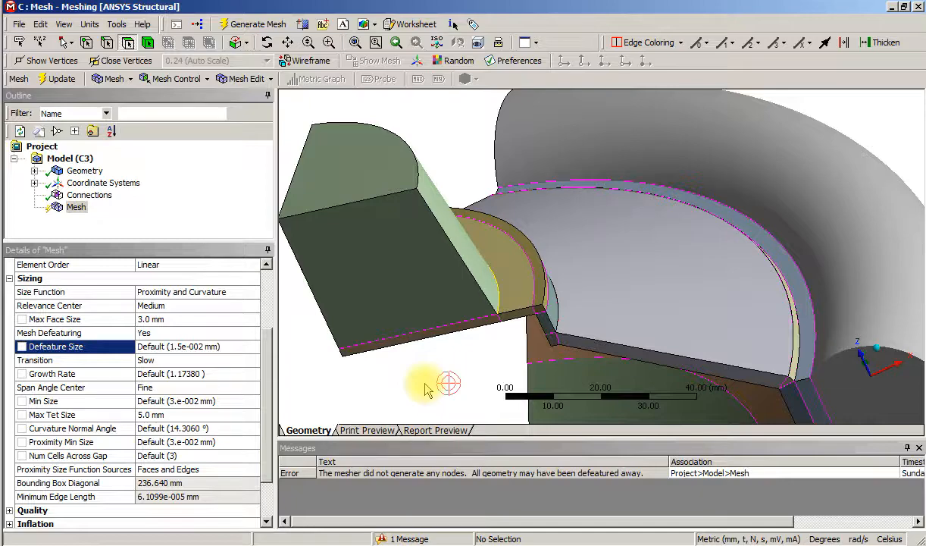
mouse_move(425, 390)
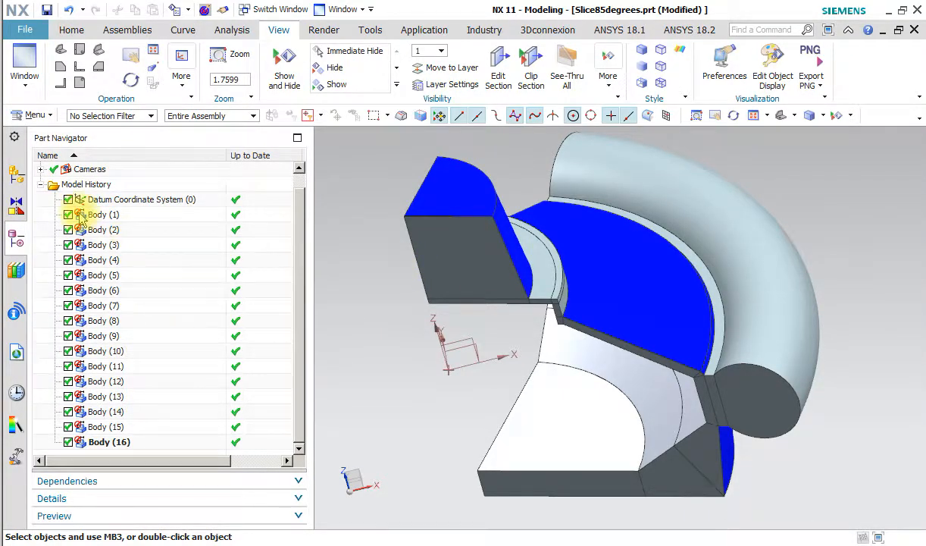
Hide Body (15), Body (13), stray line Body (16) and Body (1) in the Part Navigator
left_click(103, 427)
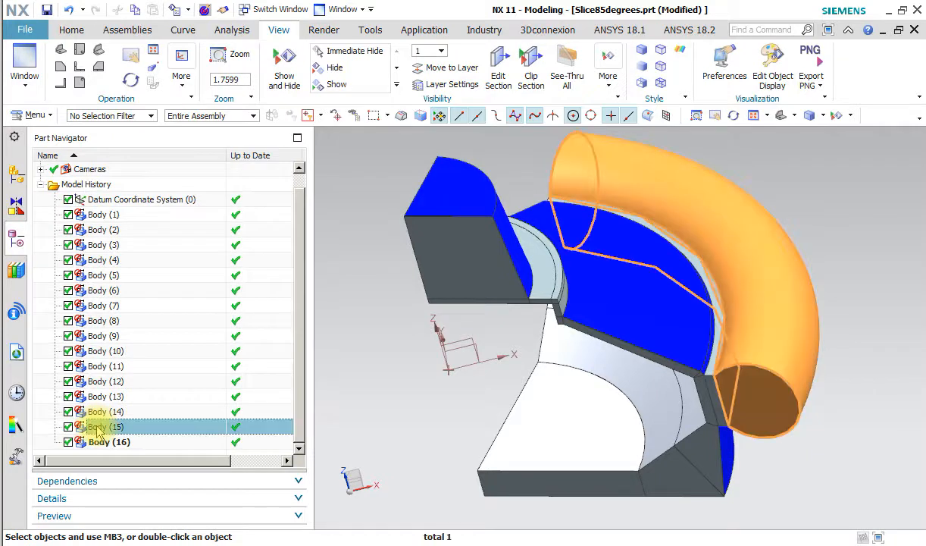
left_click(67, 426)
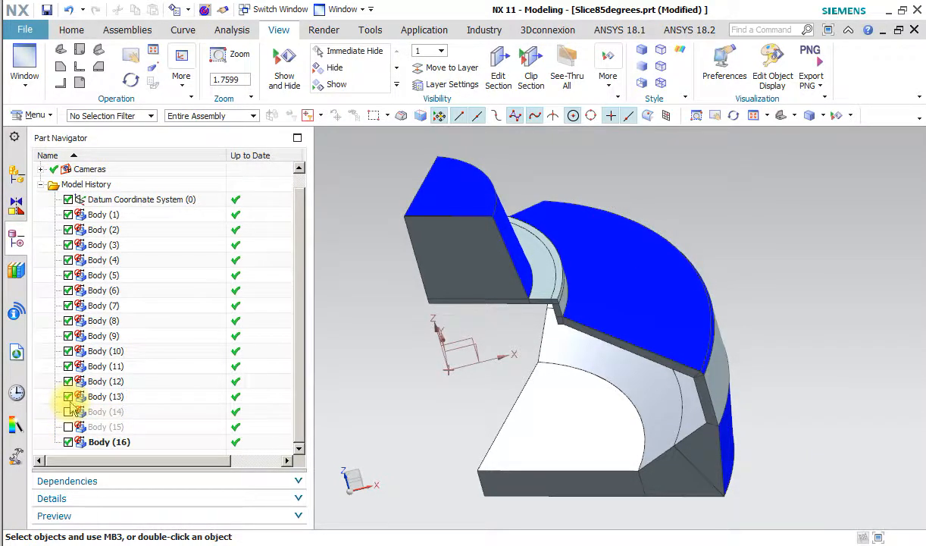
left_click(68, 396)
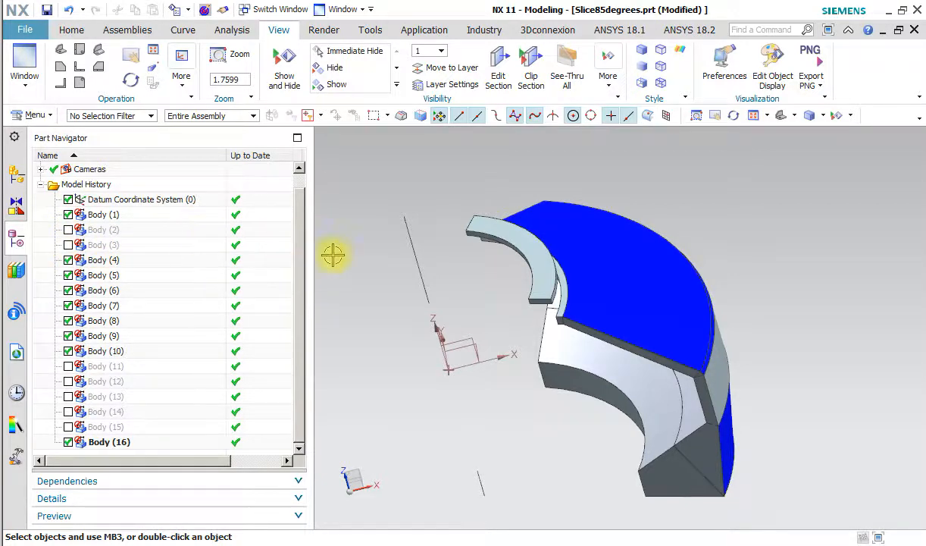
left_click(109, 442)
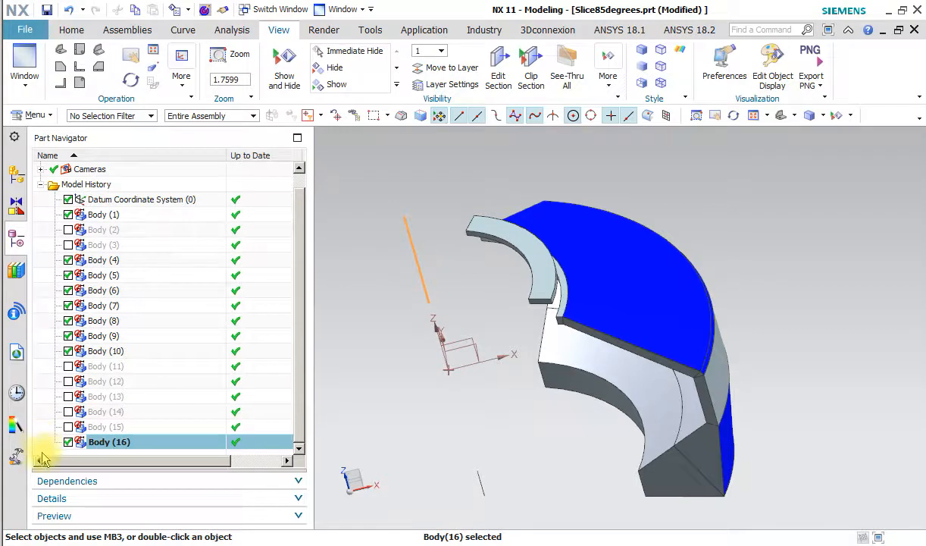
right_click(108, 441)
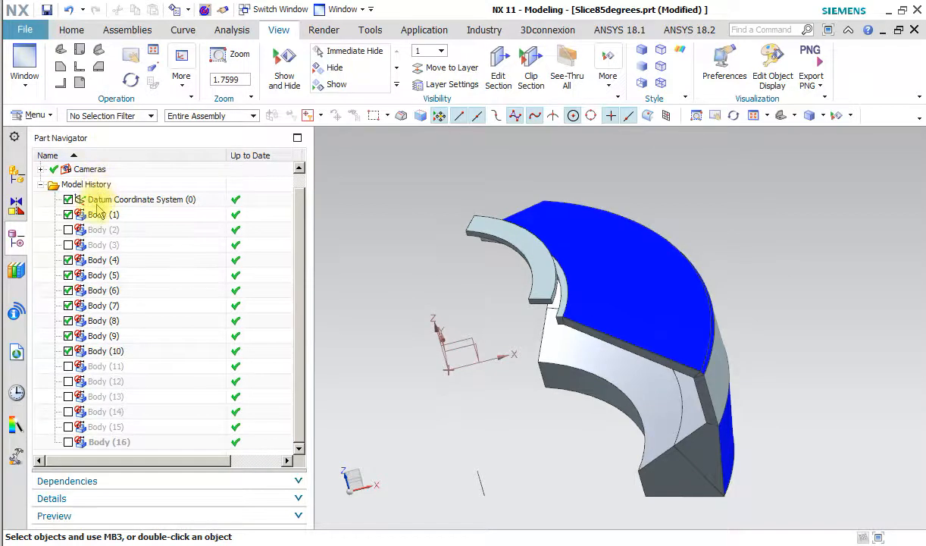
right_click(96, 213)
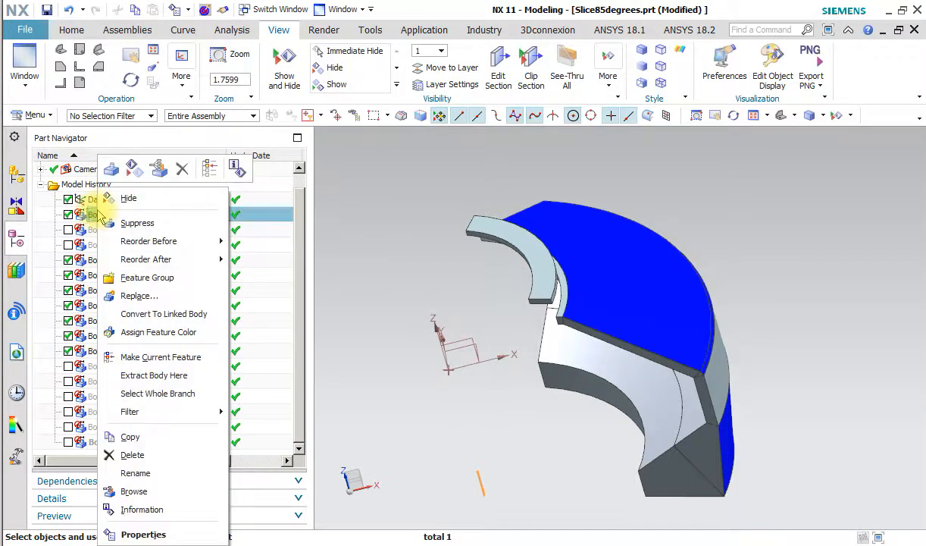
left_click(276, 326)
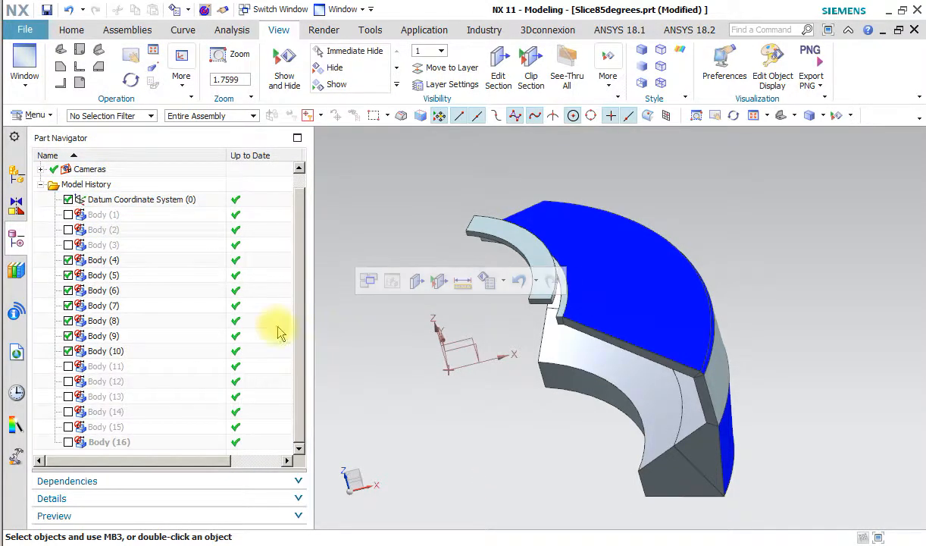
Bring the outlet bodies back into view and set the Type Filter to Edge
left_click(104, 367)
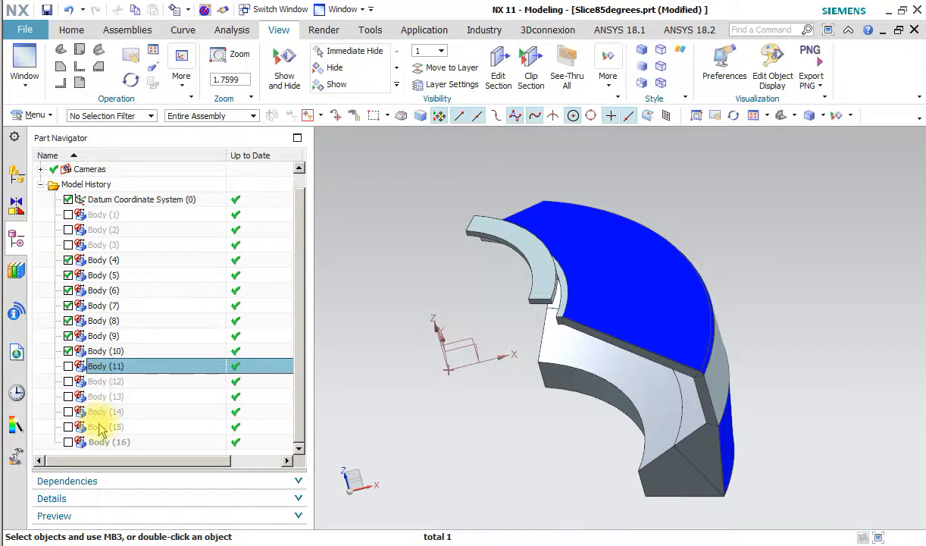
right_click(103, 429)
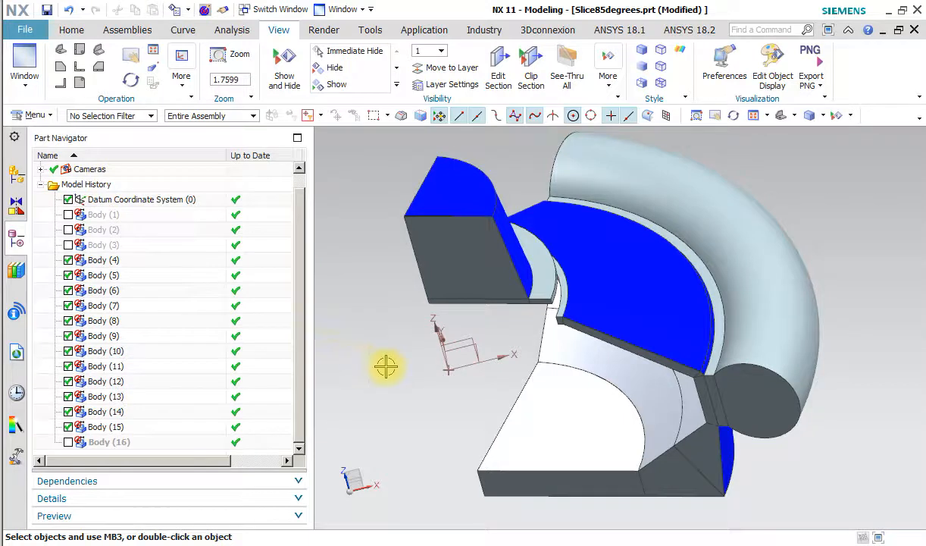
right_click(387, 366)
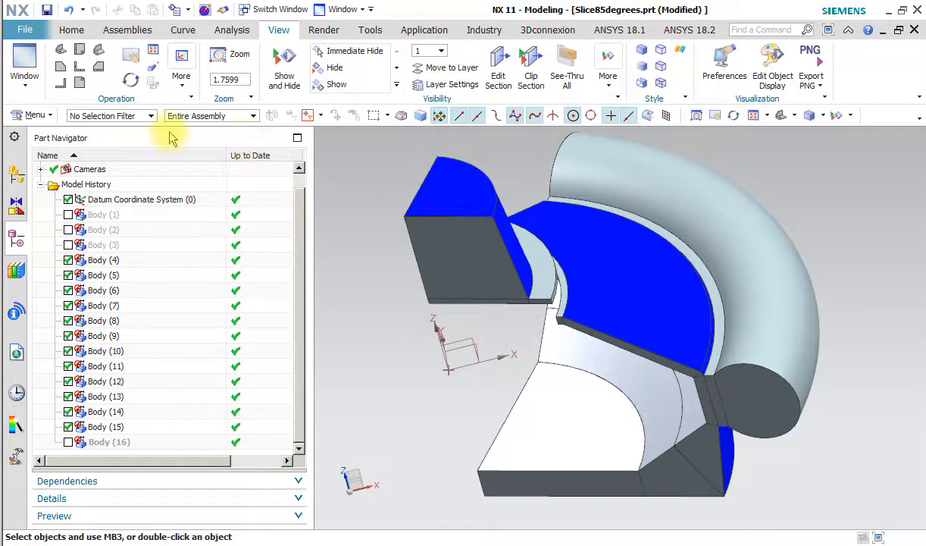
mouse_move(150, 115)
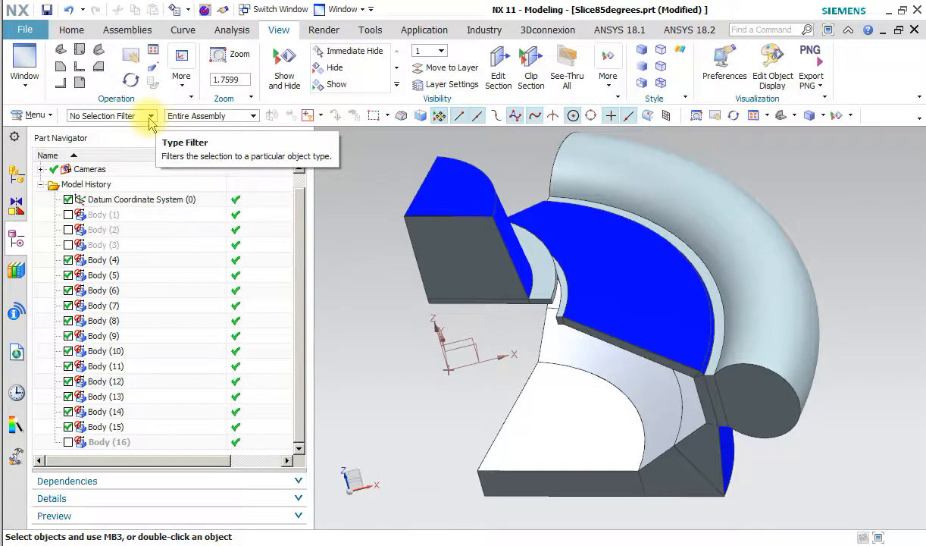
left_click(149, 116)
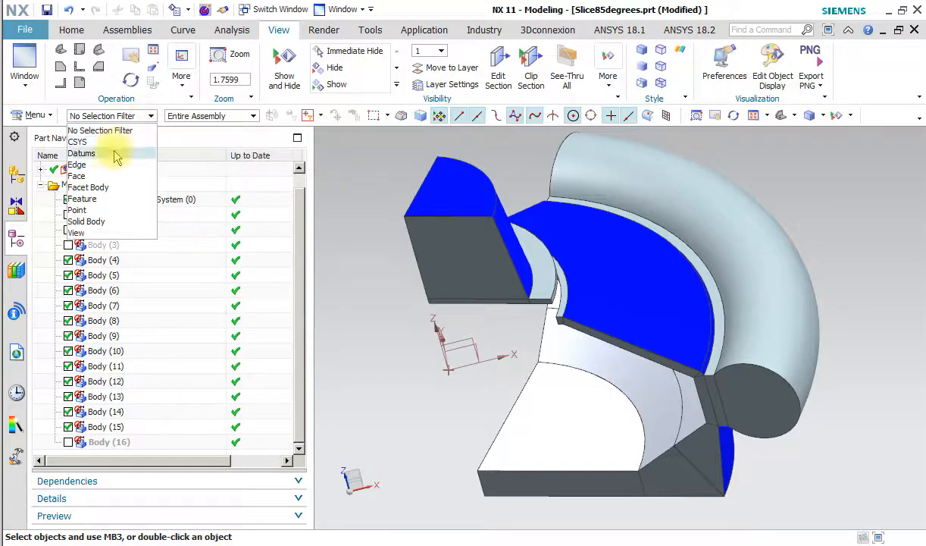
left_click(77, 164)
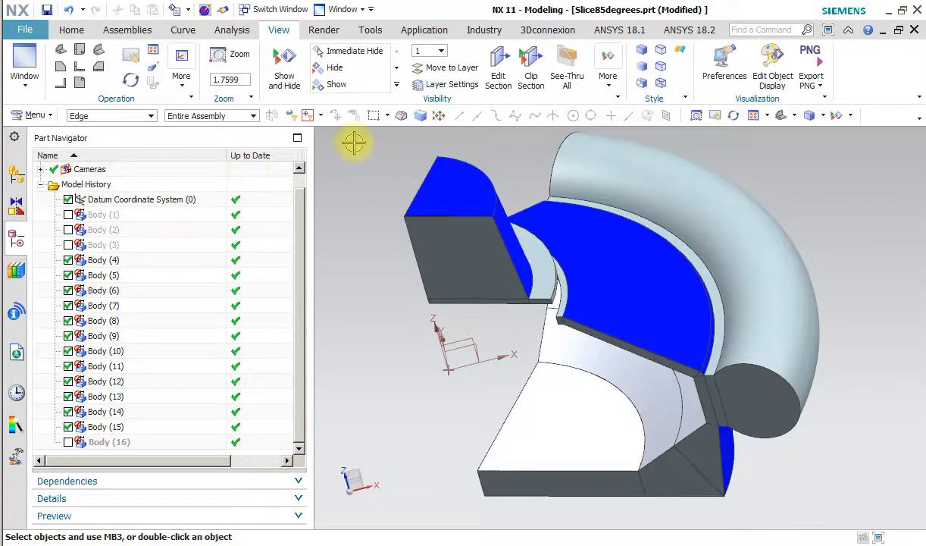
mouse_move(414, 159)
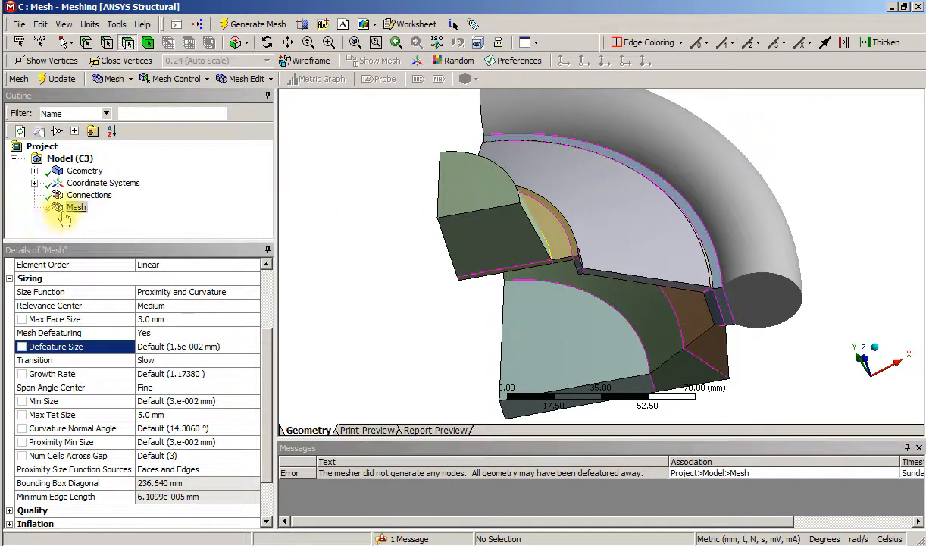
Clear the generated mesh data and regenerate the mesh, which again produces no nodes
right_click(76, 207)
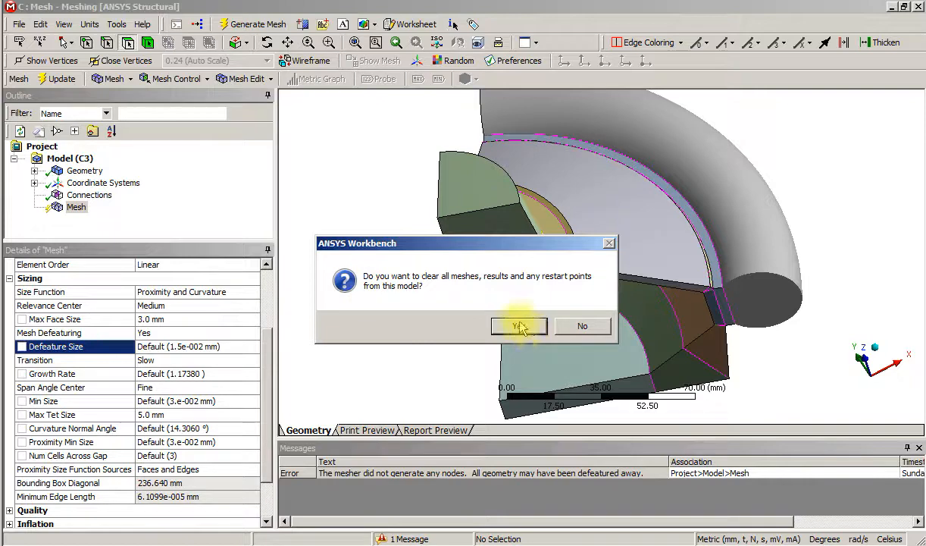
left_click(519, 326)
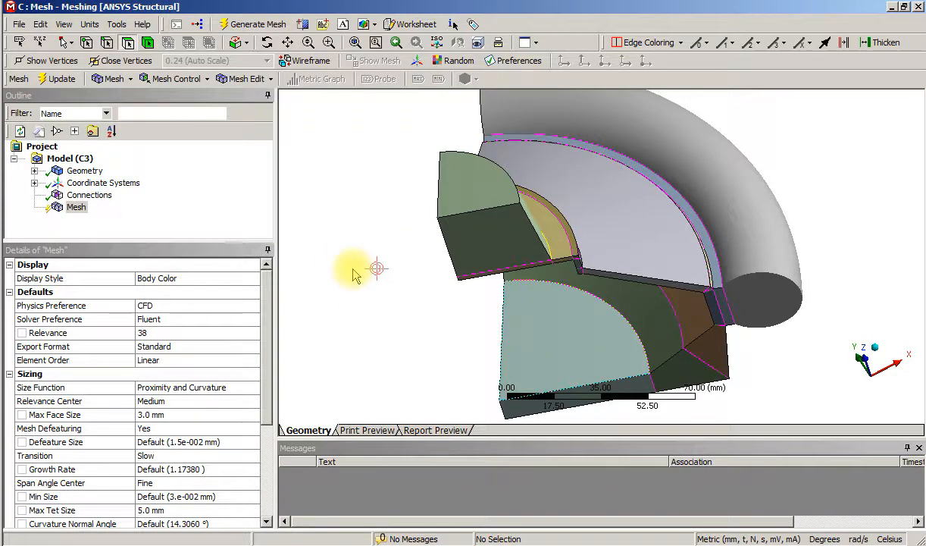
right_click(76, 207)
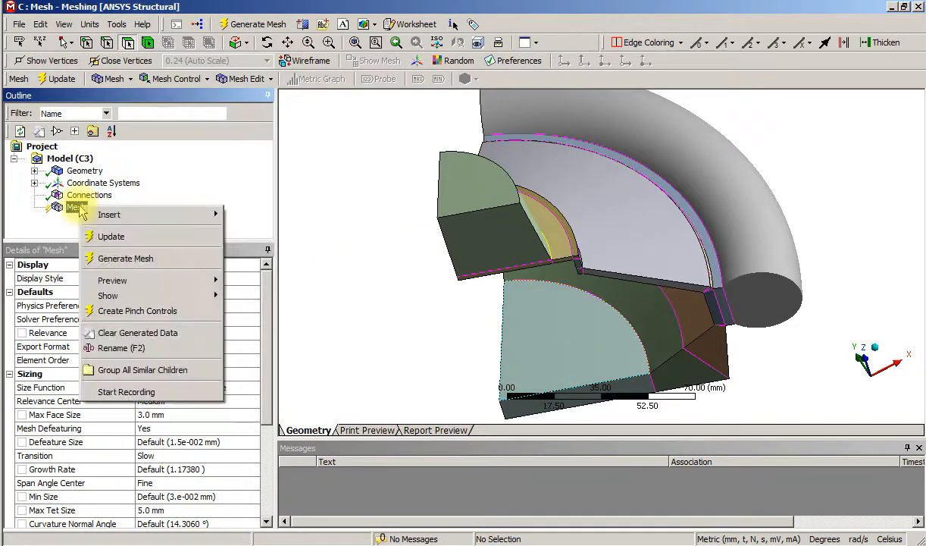
left_click(125, 257)
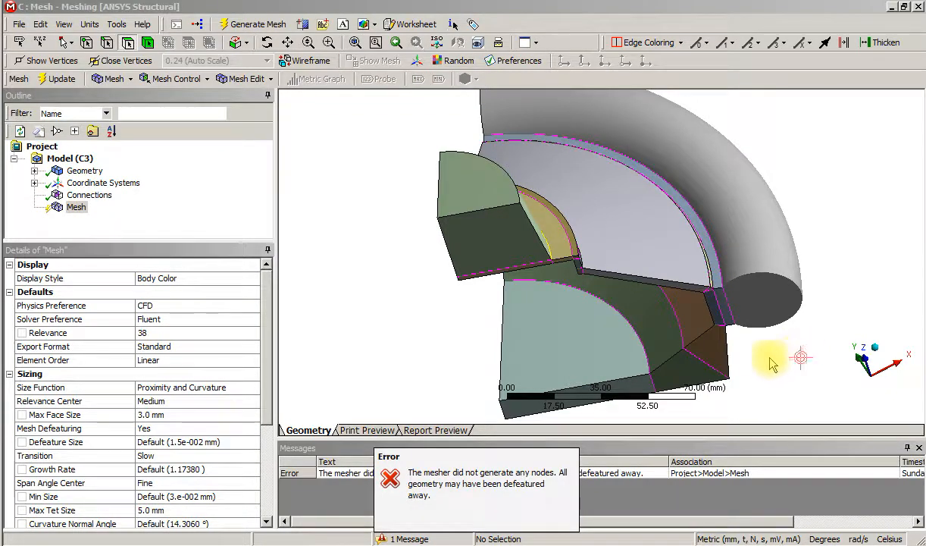
mouse_move(303, 262)
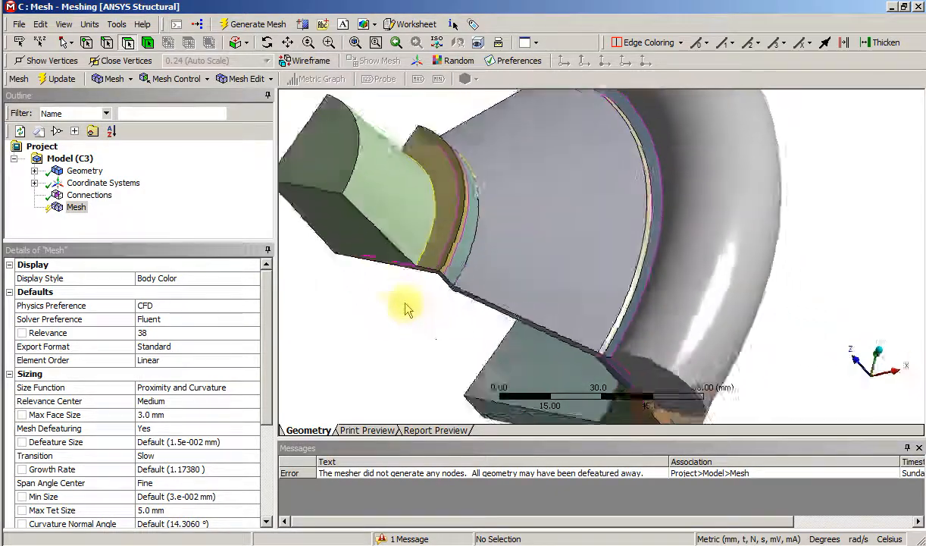
scroll("up", 3)
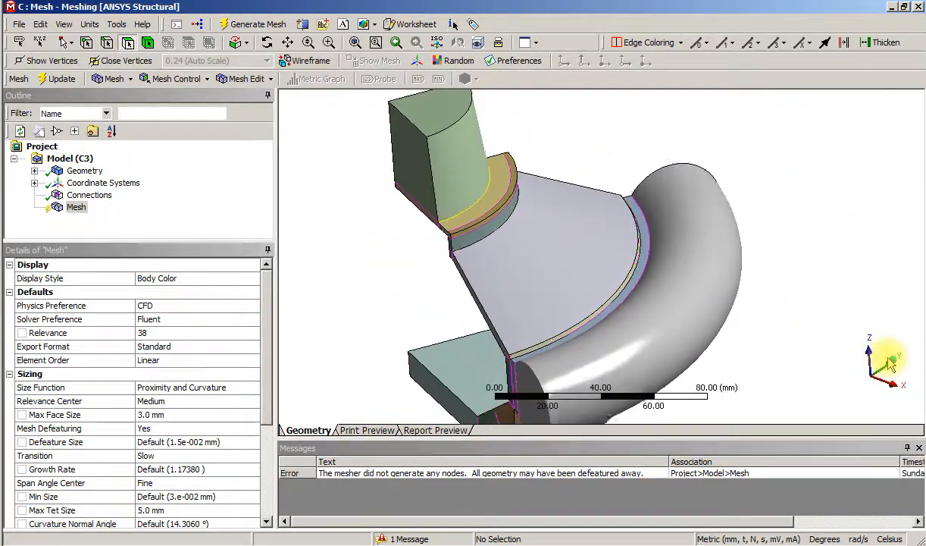
scroll("down", 3)
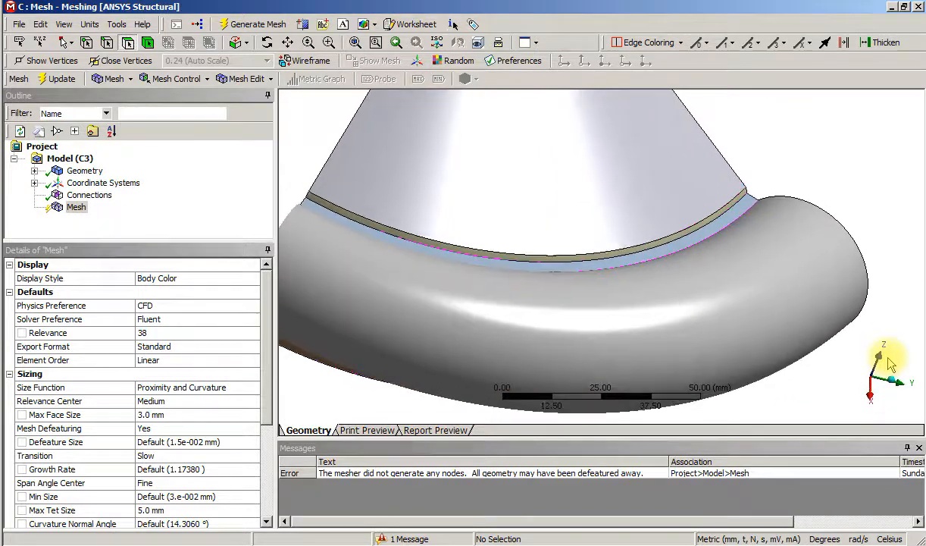